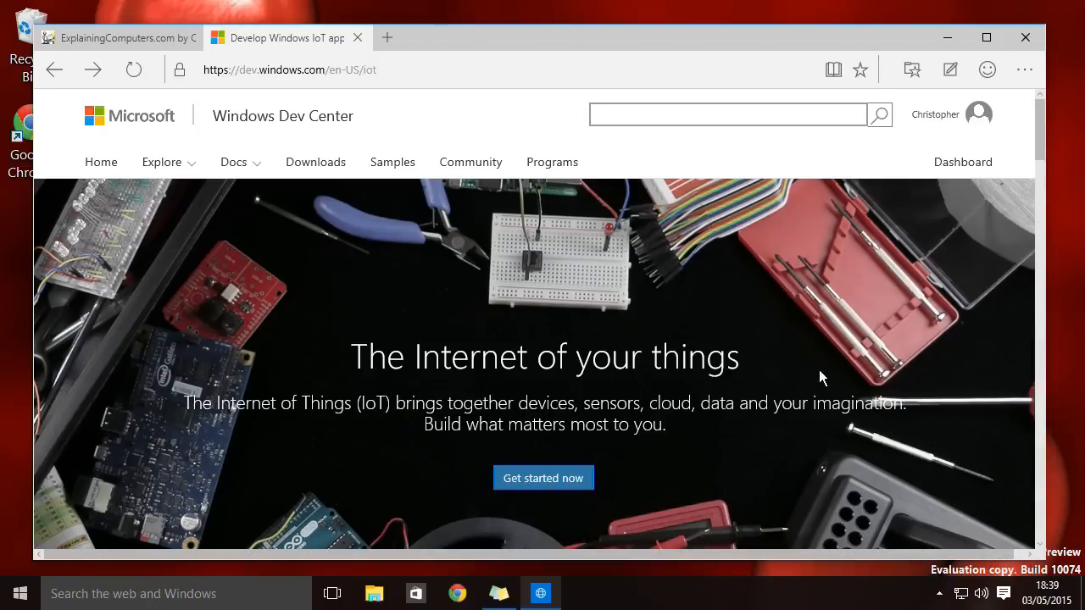
mouse_move(725, 339)
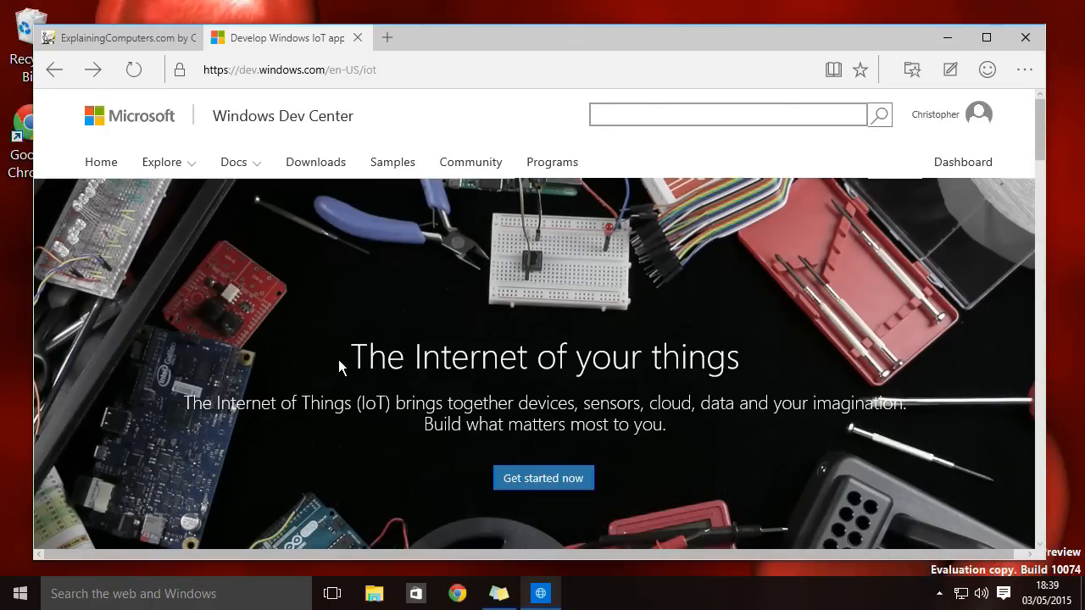
Step: Scroll the IoT Dev Center page to the Get started section
scroll("down", 3)
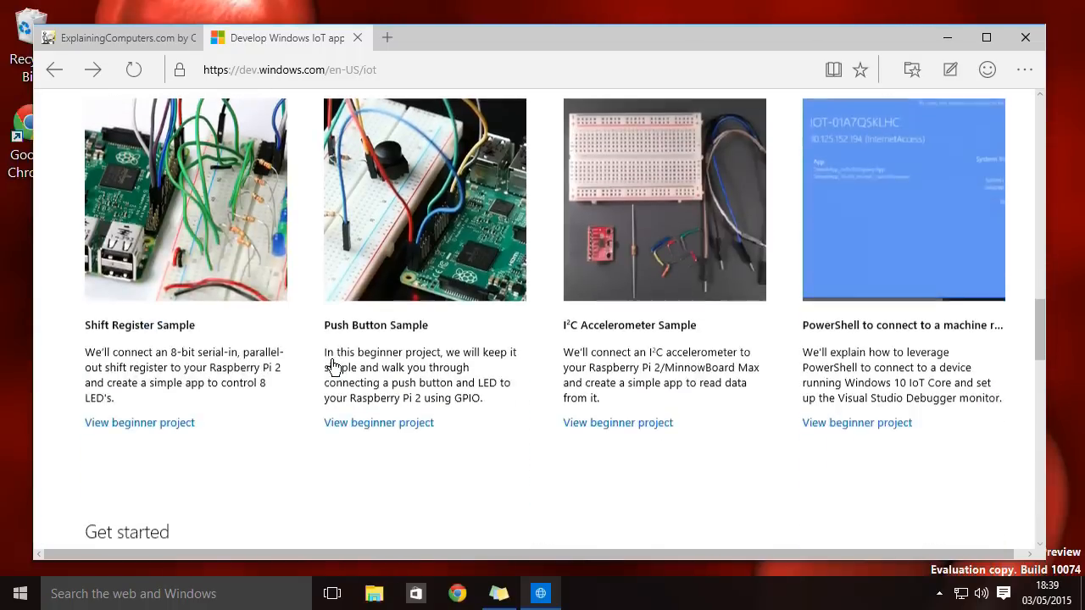
scroll("down", 3)
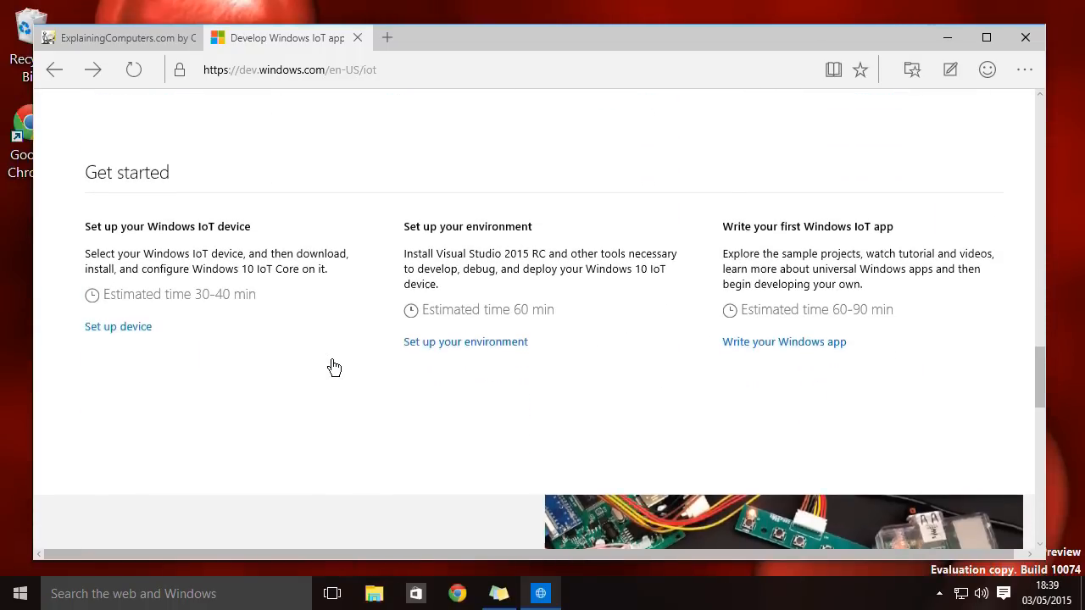
scroll("up", 3)
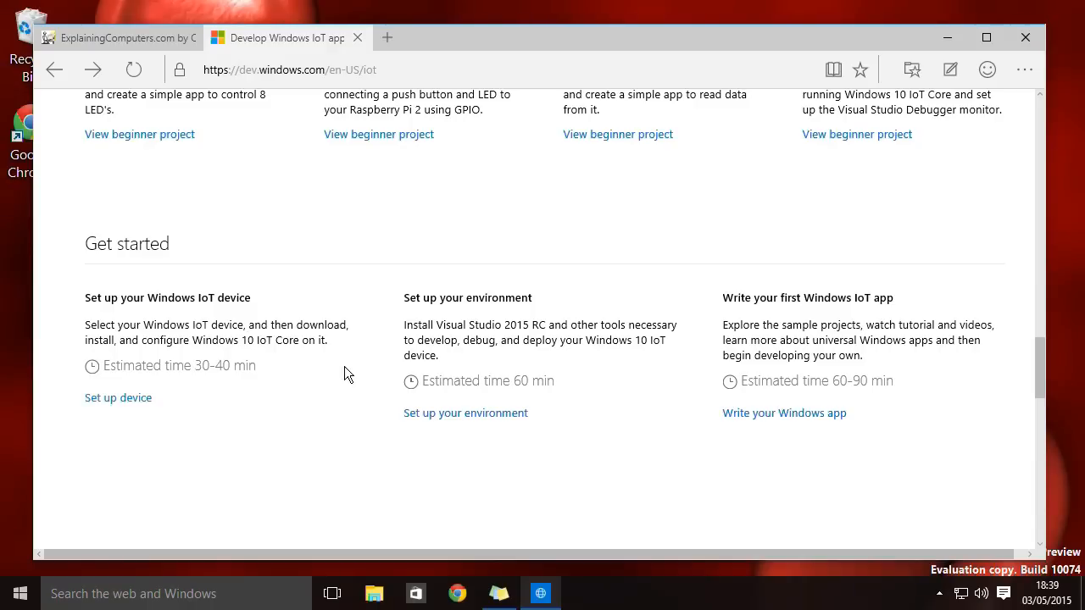
Step: Open Set up device, start the Raspberry Pi 2 guide, and reach the SD card steps
left_click(117, 398)
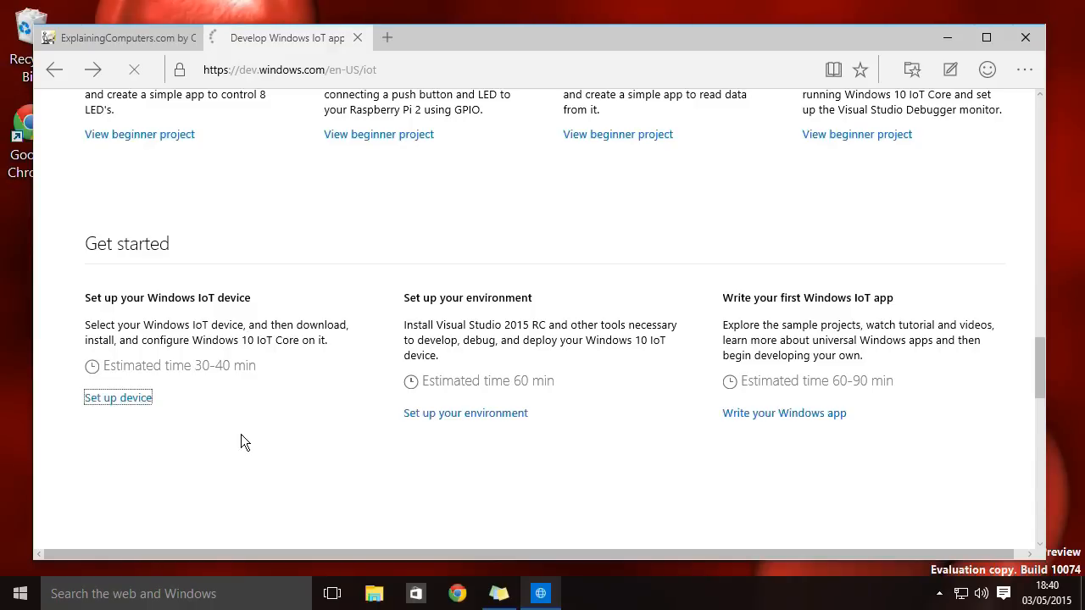
left_click(118, 397)
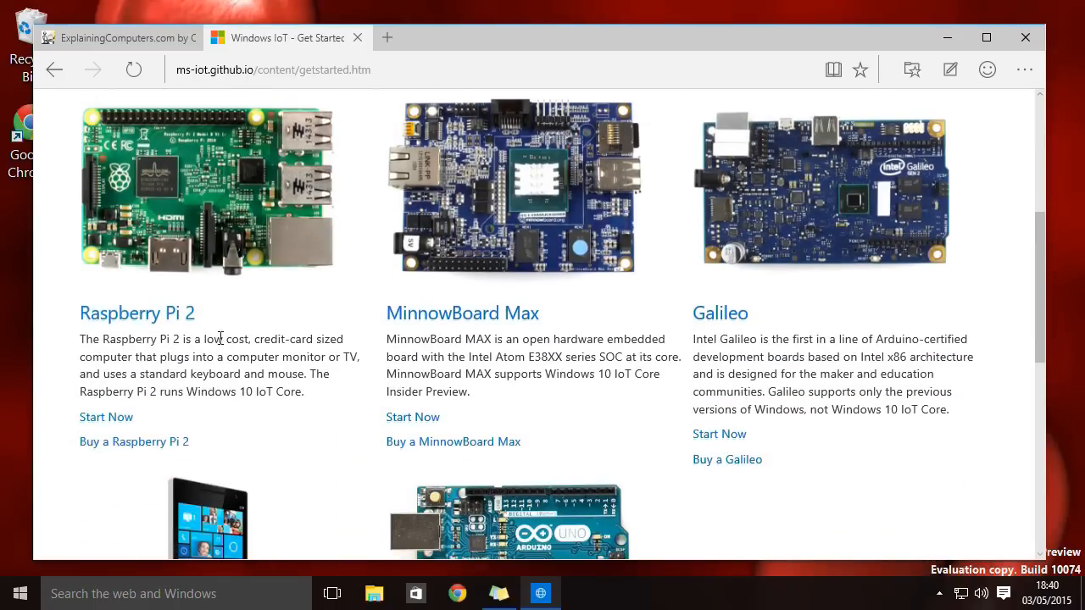
mouse_move(151, 295)
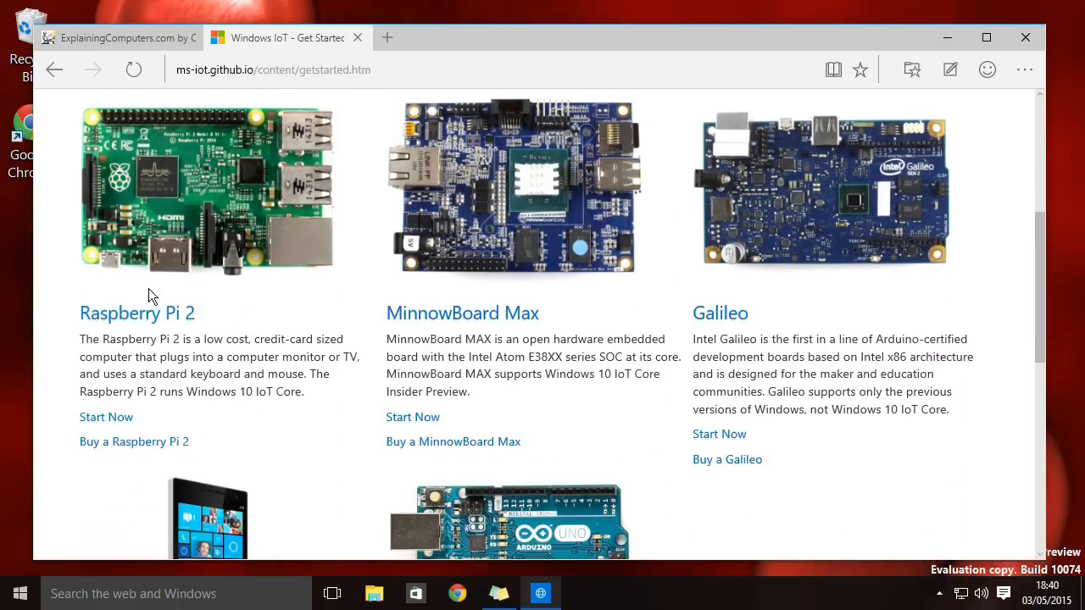
left_click(106, 416)
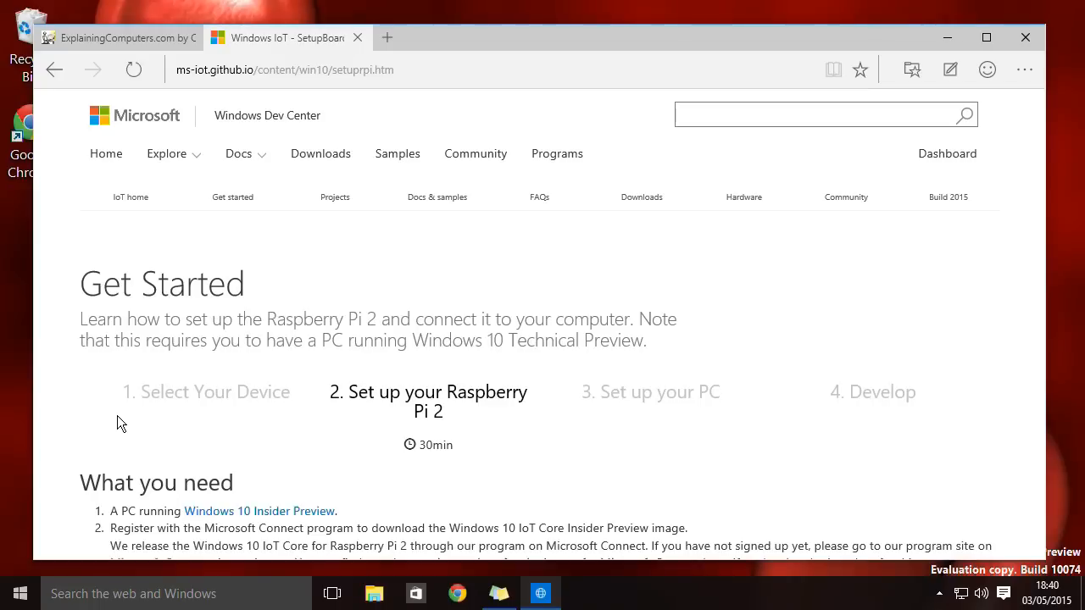
scroll("down", 3)
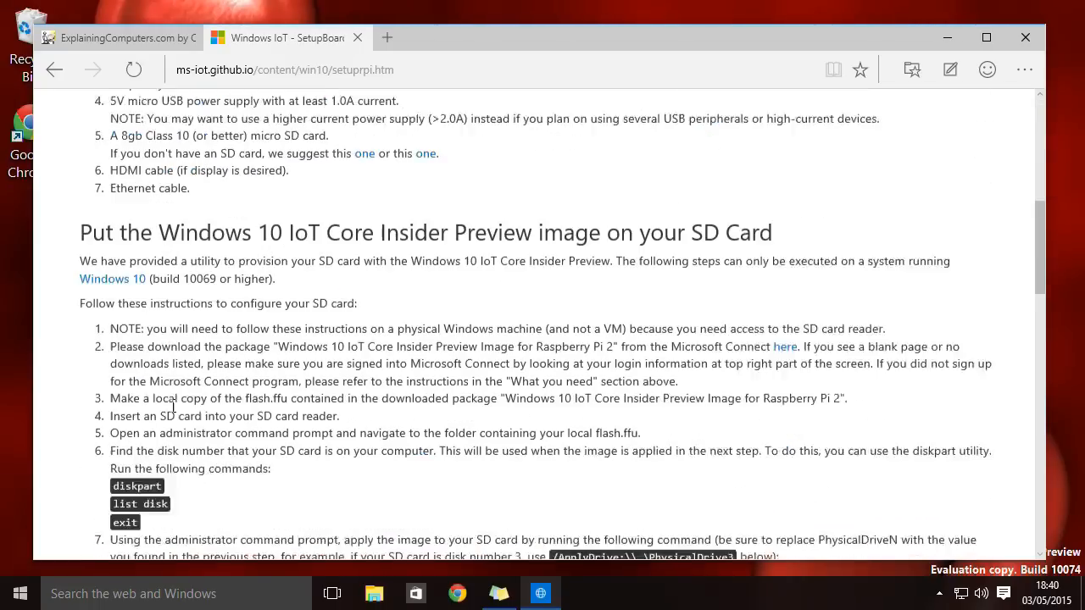
scroll("down", 3)
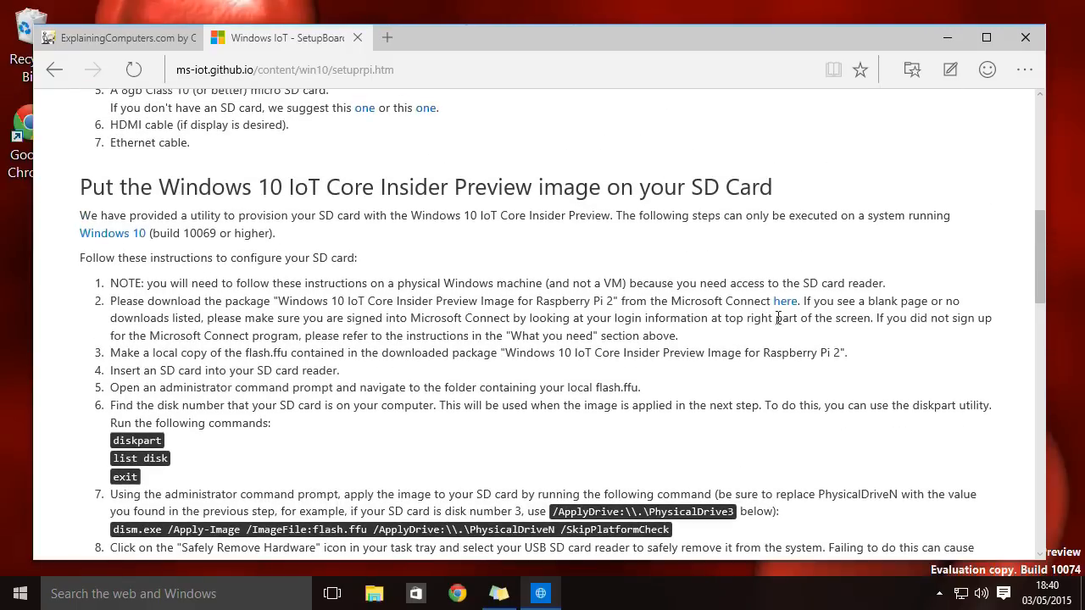
Step: Download and save the Windows_IoT_Core_RPI2_BUILD.zip image from Microsoft Connect
left_click(386, 38)
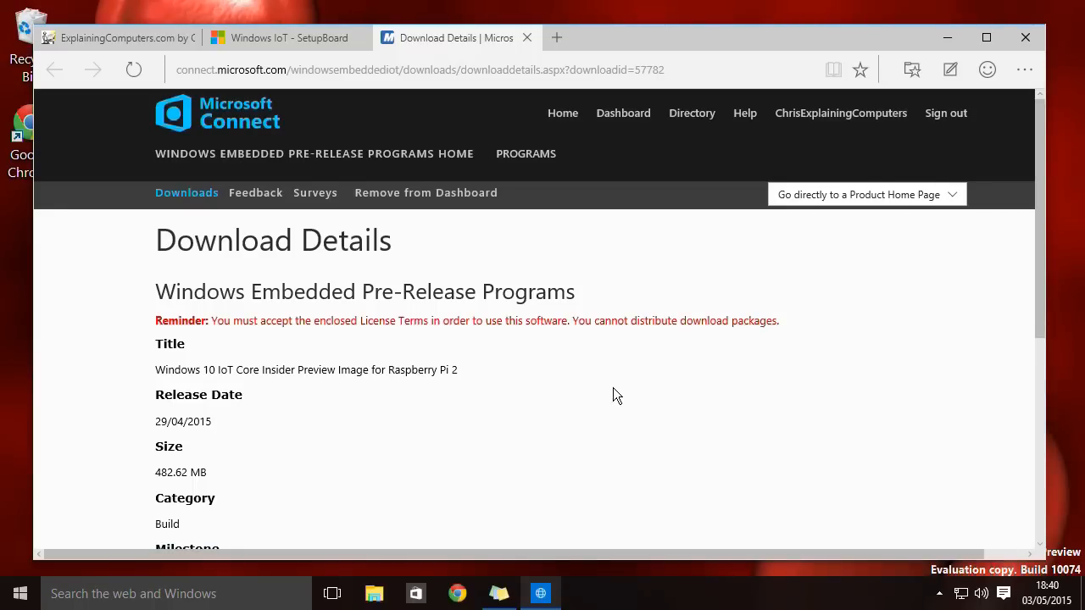
scroll("down", 3)
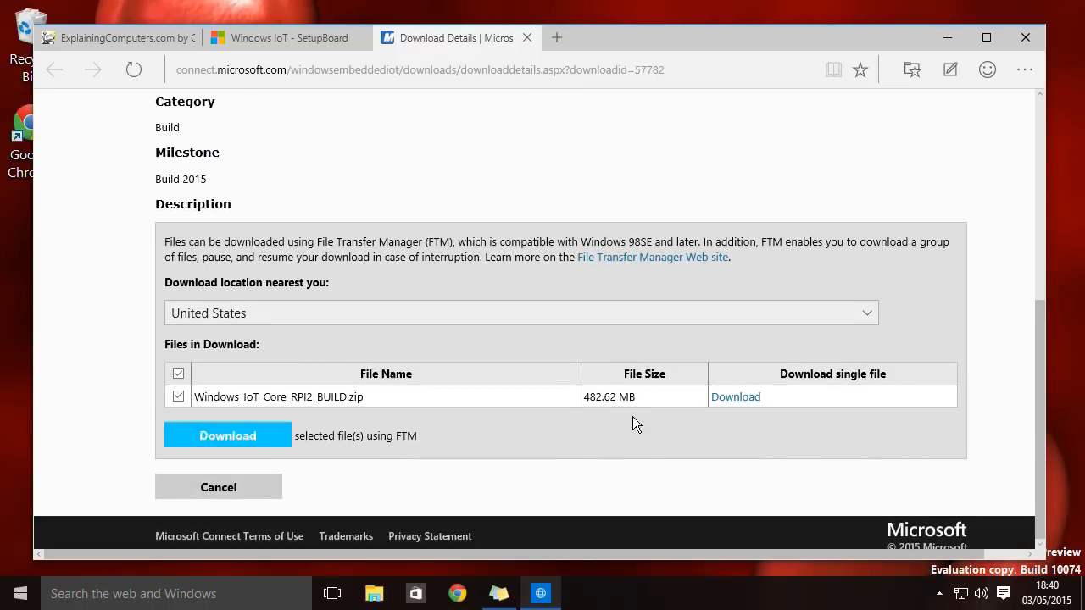
left_click(736, 397)
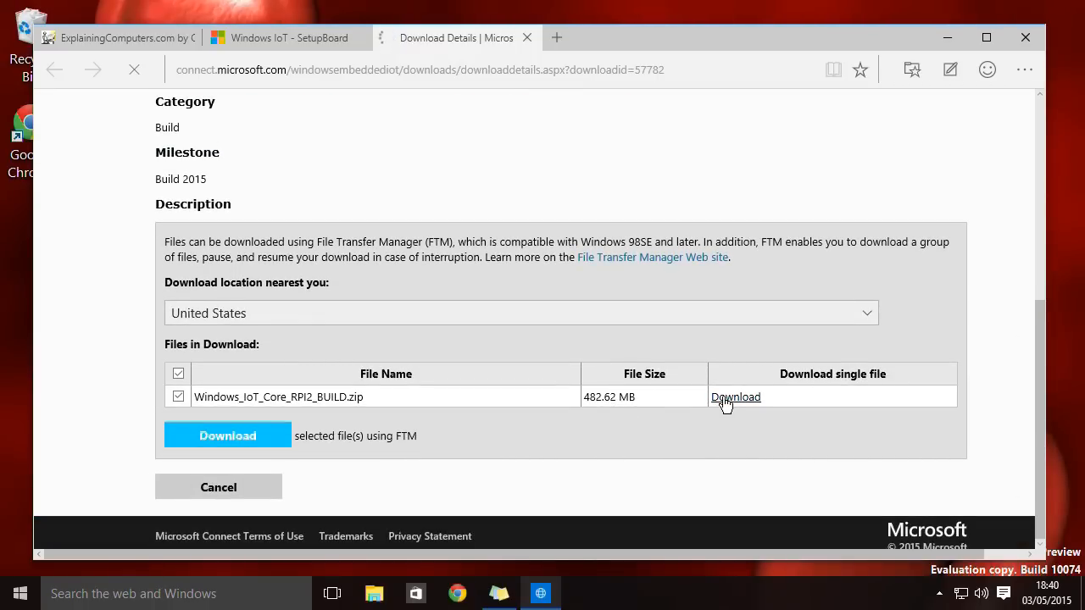
left_click(736, 396)
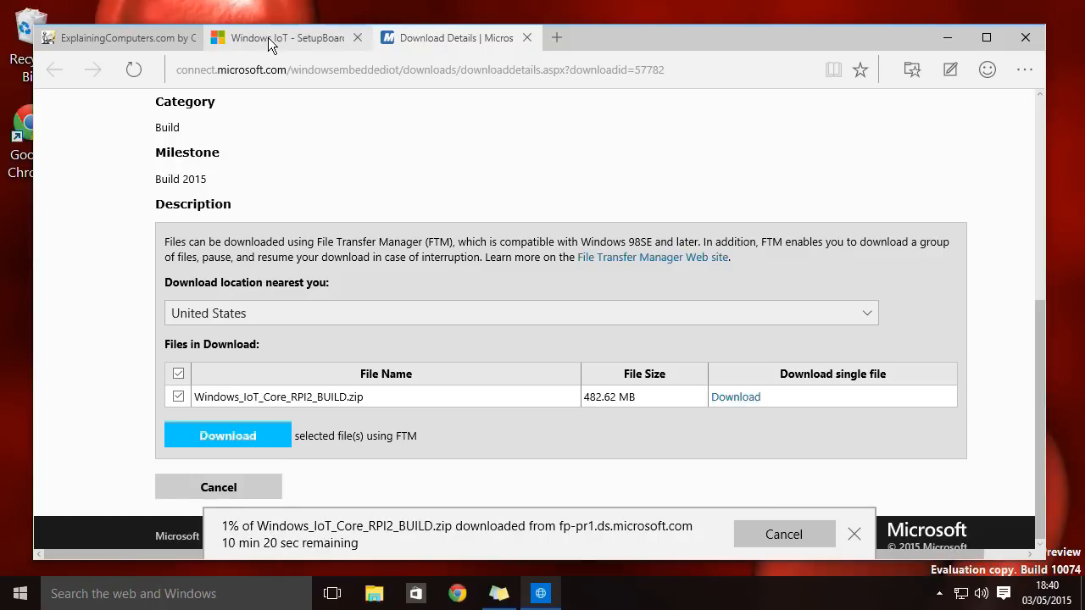
Step: Return to the SetupBoard tab and scroll to the dism and board hookup instructions
left_click(284, 37)
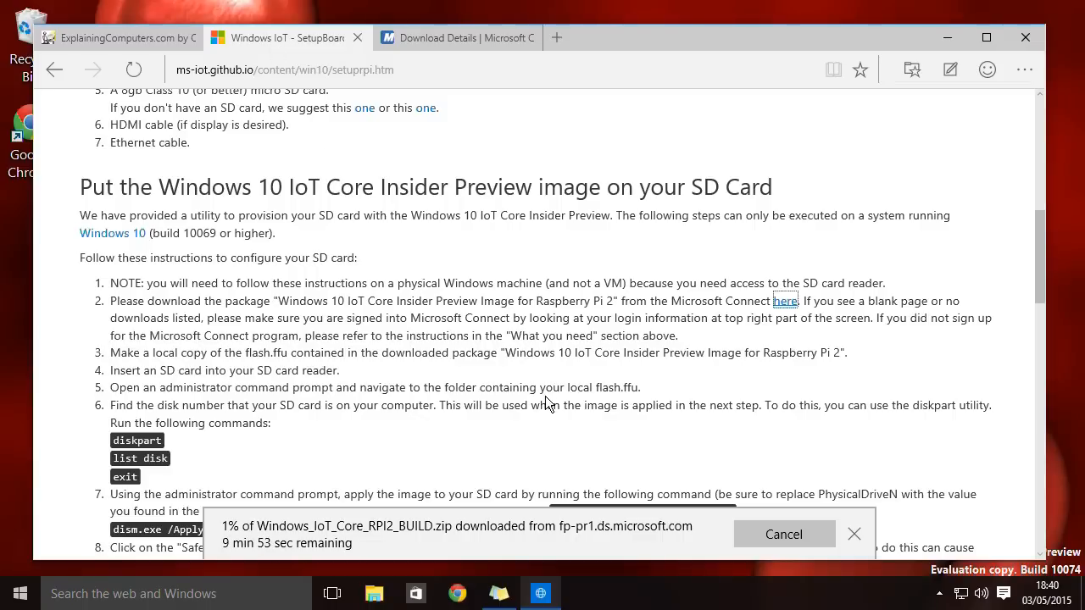
scroll("down", 3)
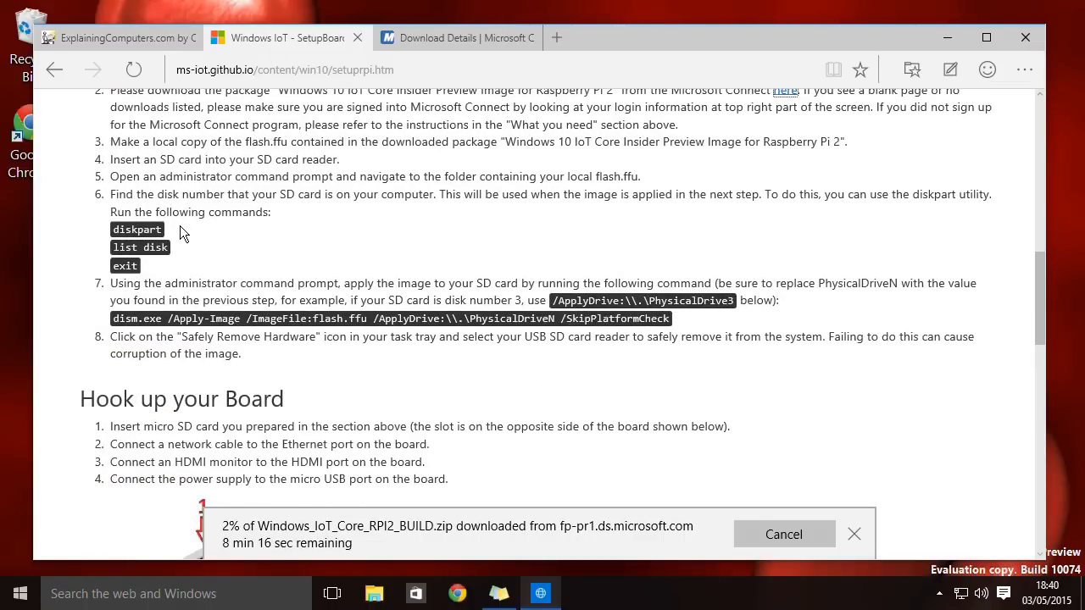
mouse_move(310, 263)
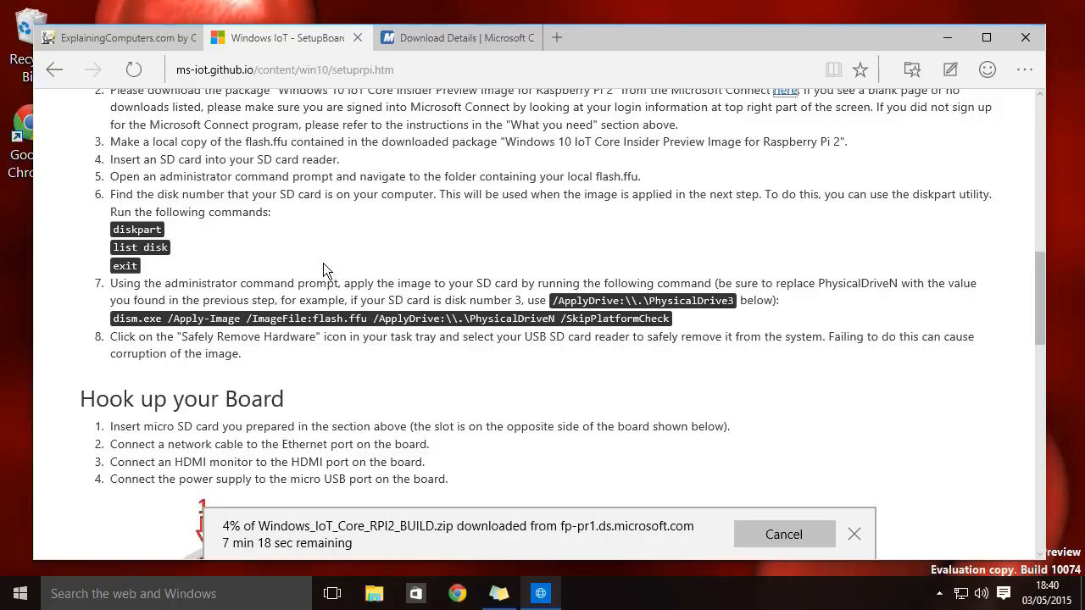
mouse_move(247, 426)
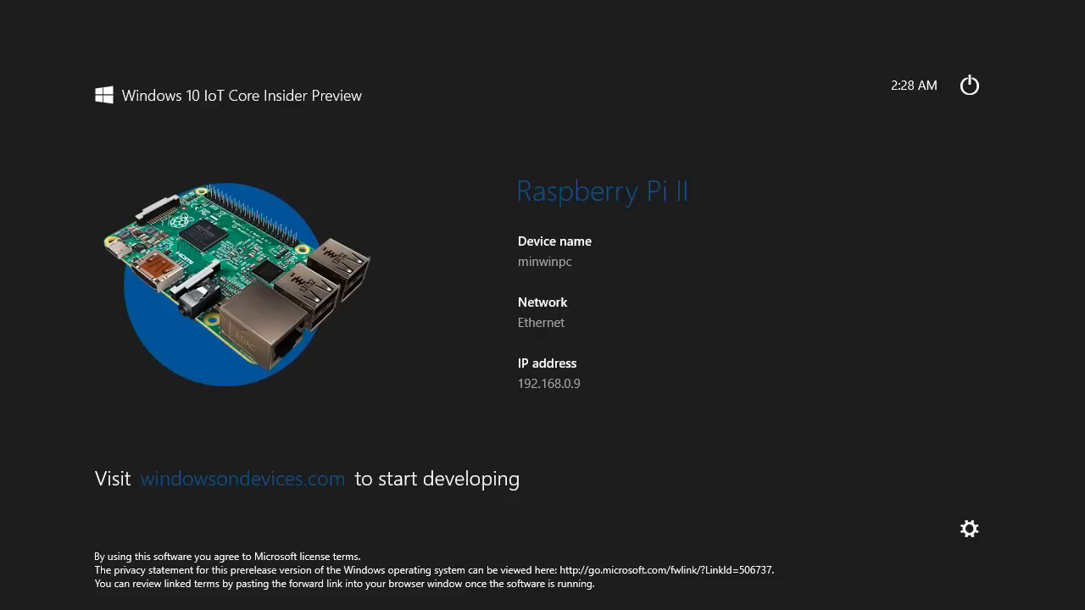
mouse_move(456, 469)
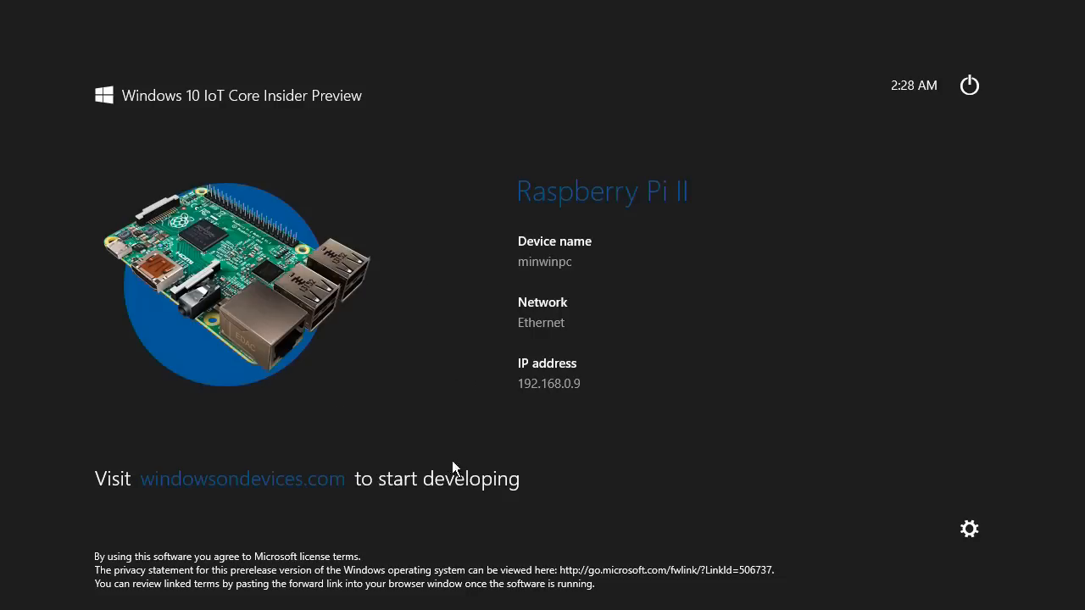
mouse_move(671, 316)
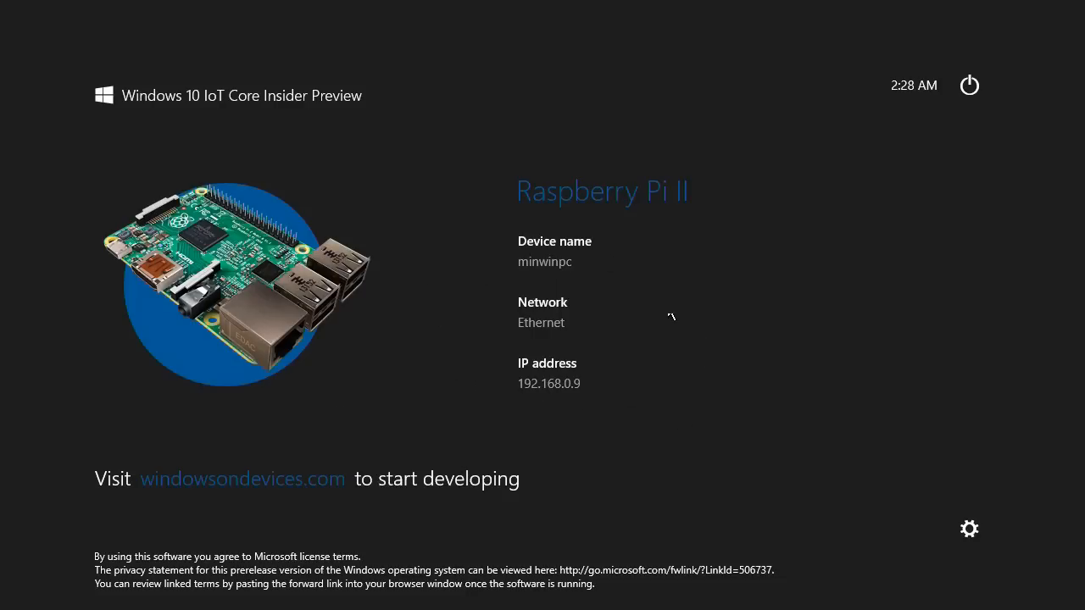
mouse_move(627, 443)
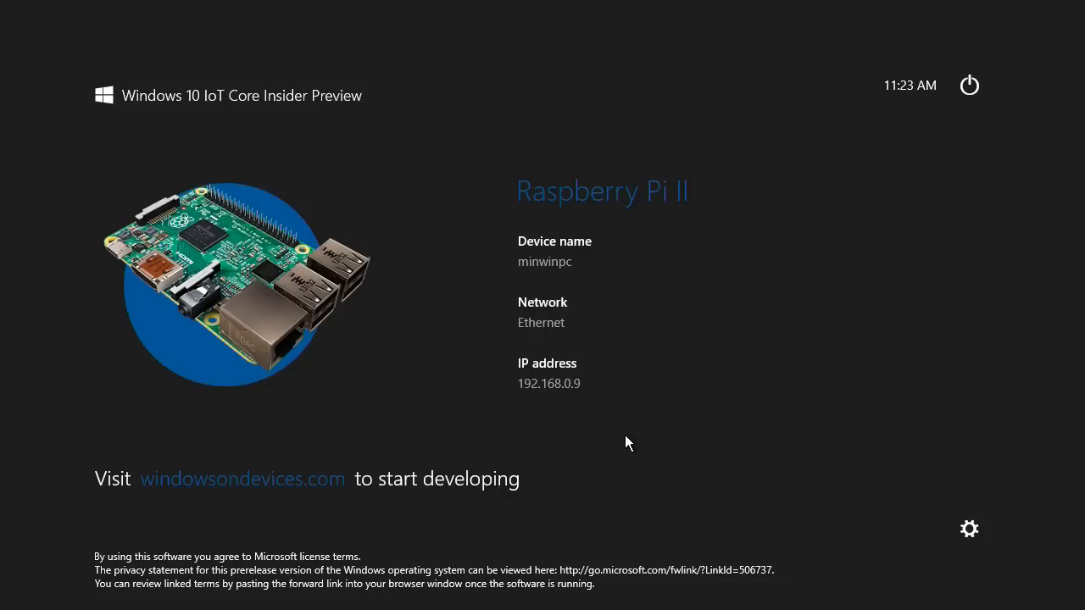
mouse_move(629, 433)
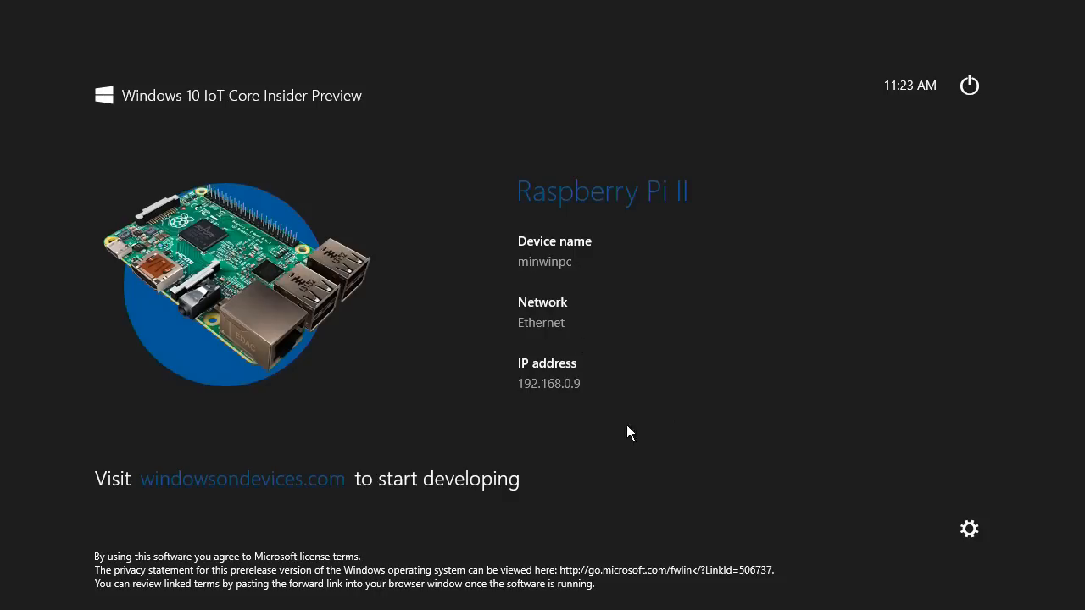
mouse_move(535, 271)
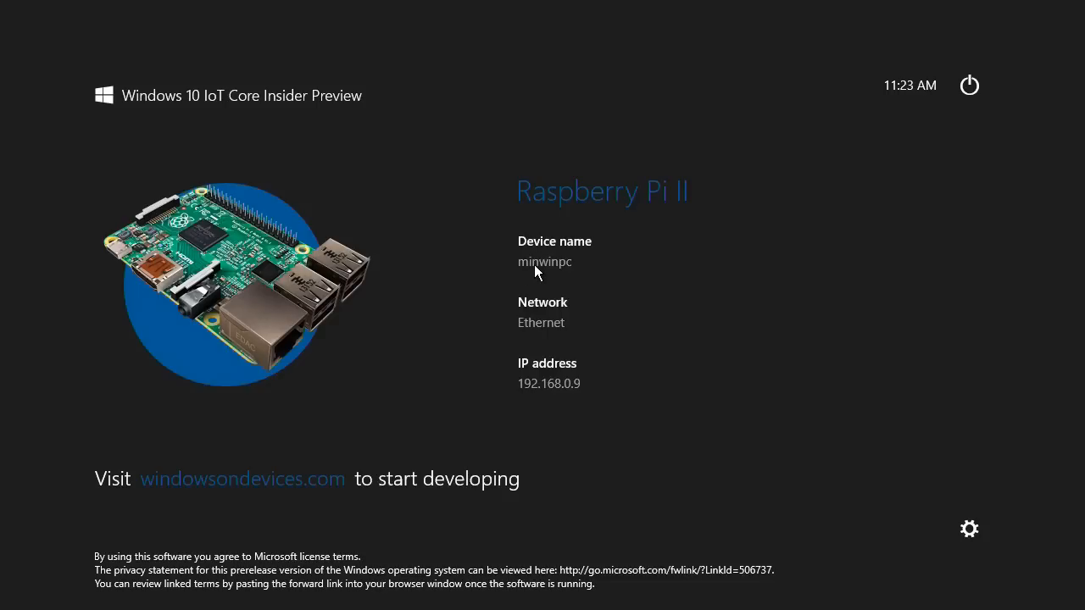
mouse_move(559, 273)
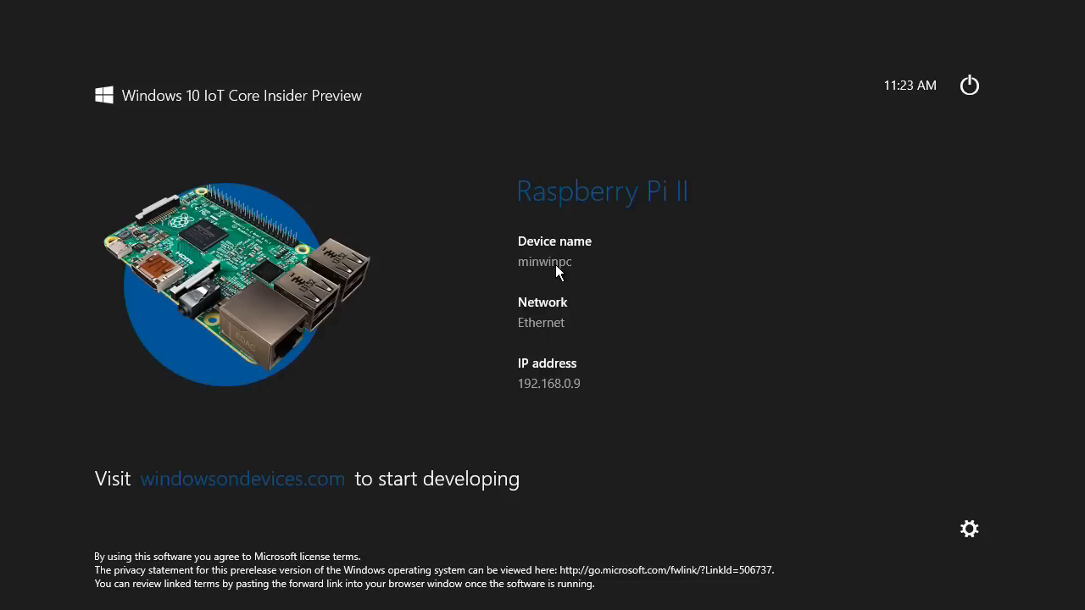
mouse_move(591, 379)
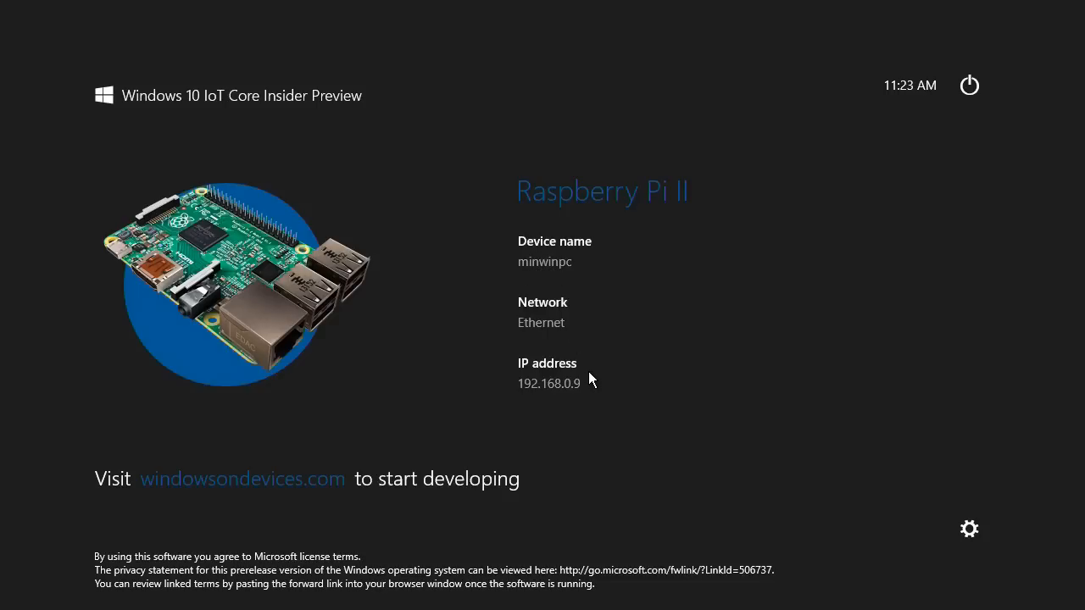
mouse_move(941, 514)
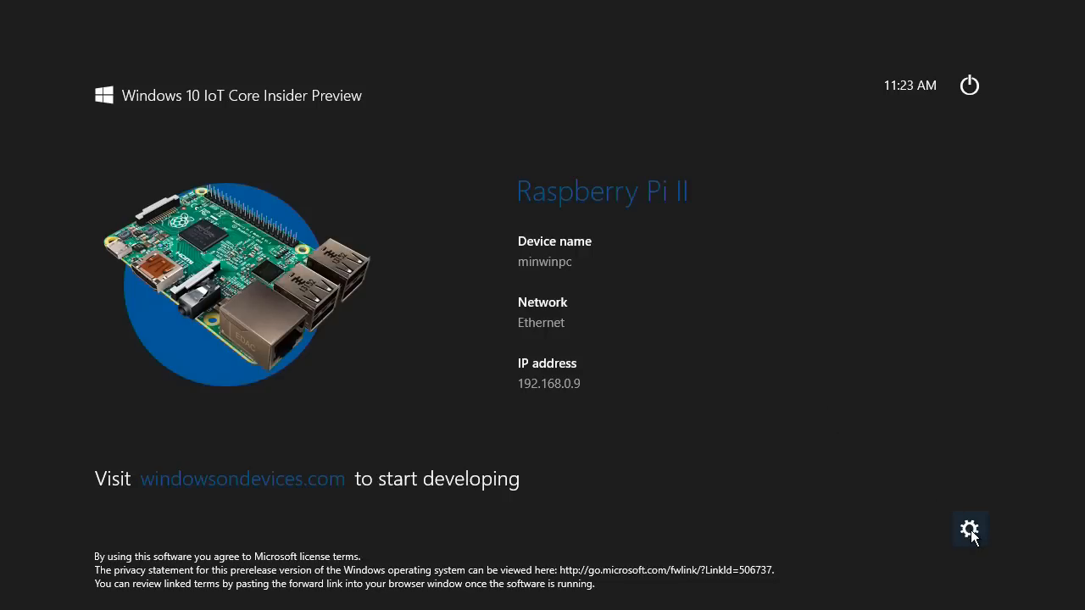
Step: Check device settings and network connections, then go back to the info screen
left_click(970, 530)
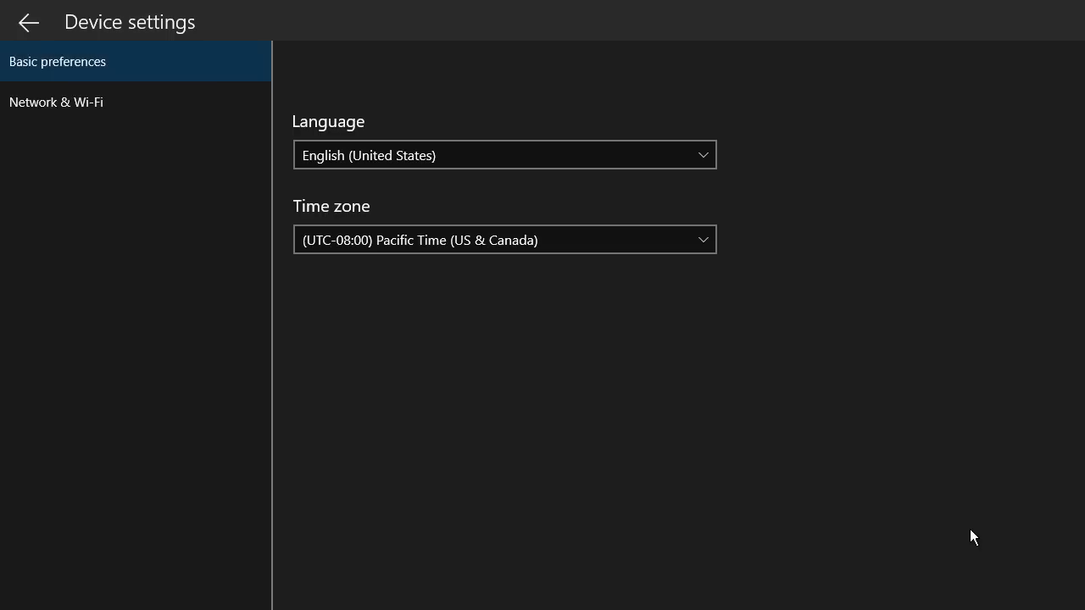
mouse_move(466, 180)
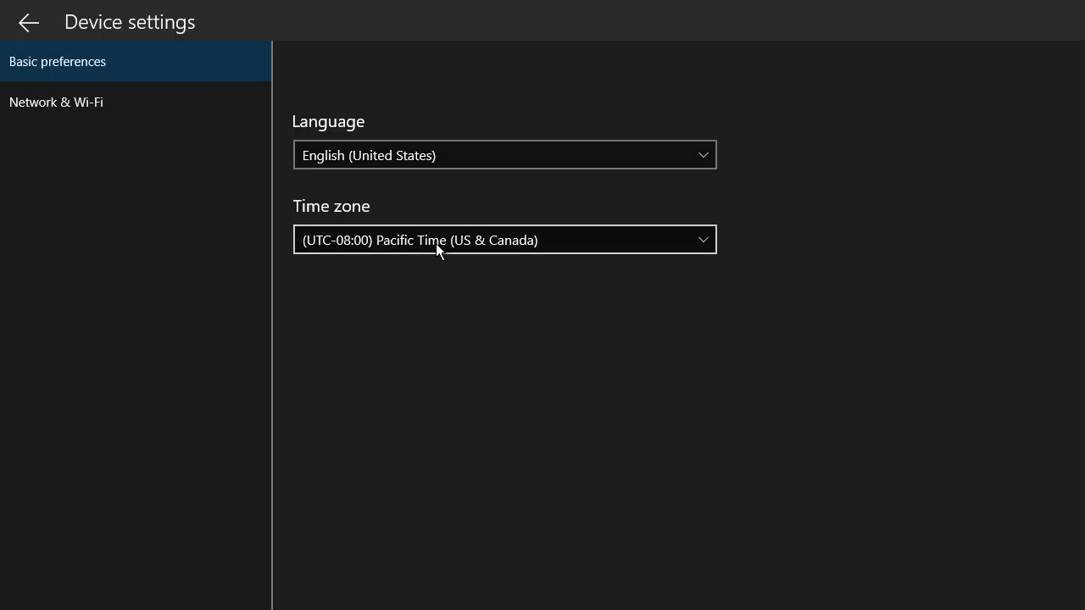
left_click(57, 101)
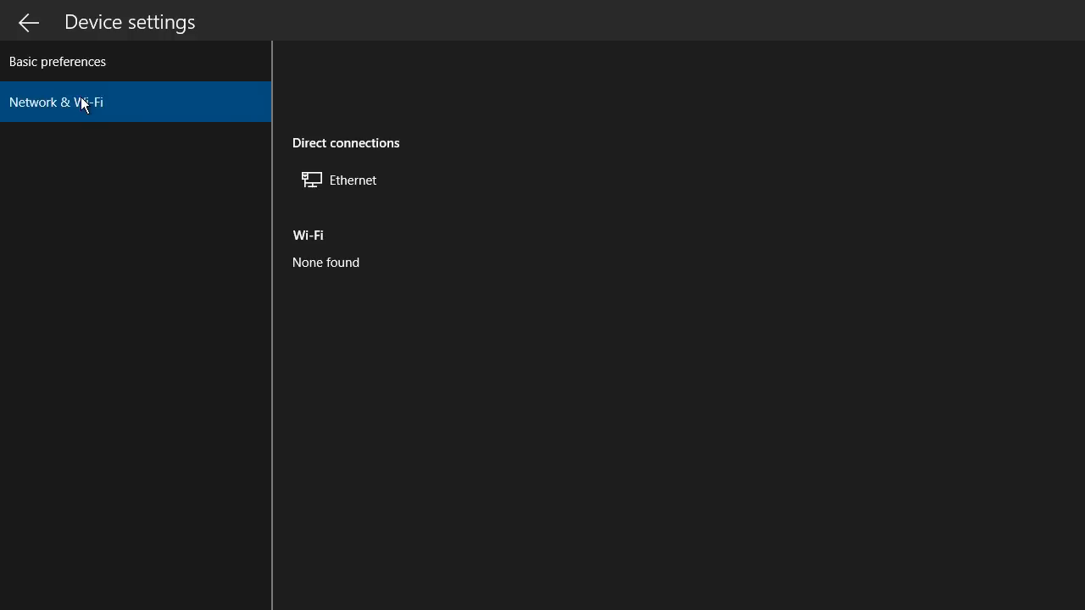
mouse_move(434, 246)
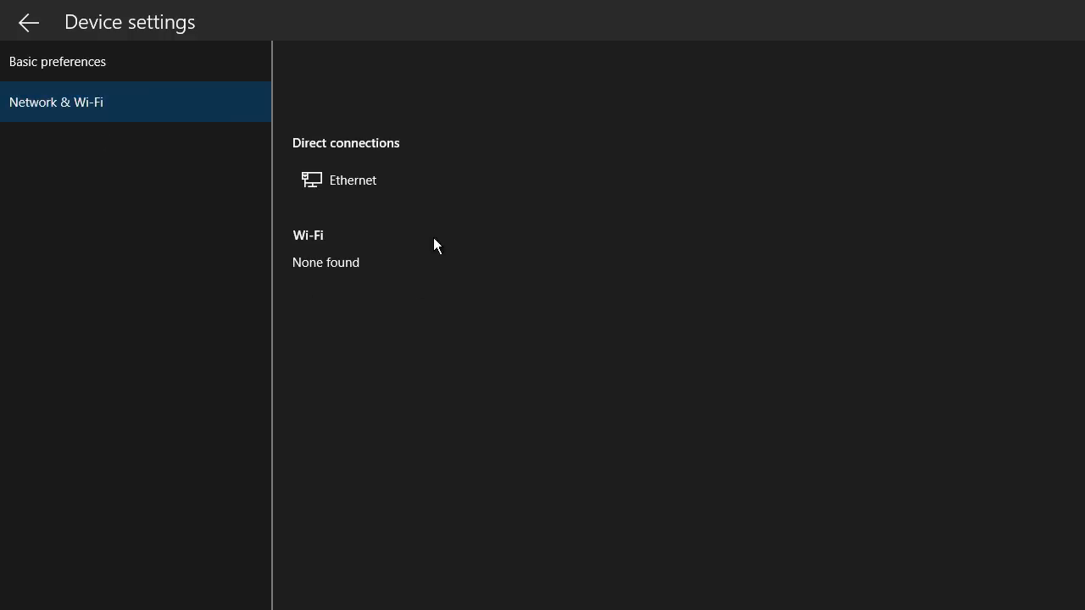
mouse_move(456, 288)
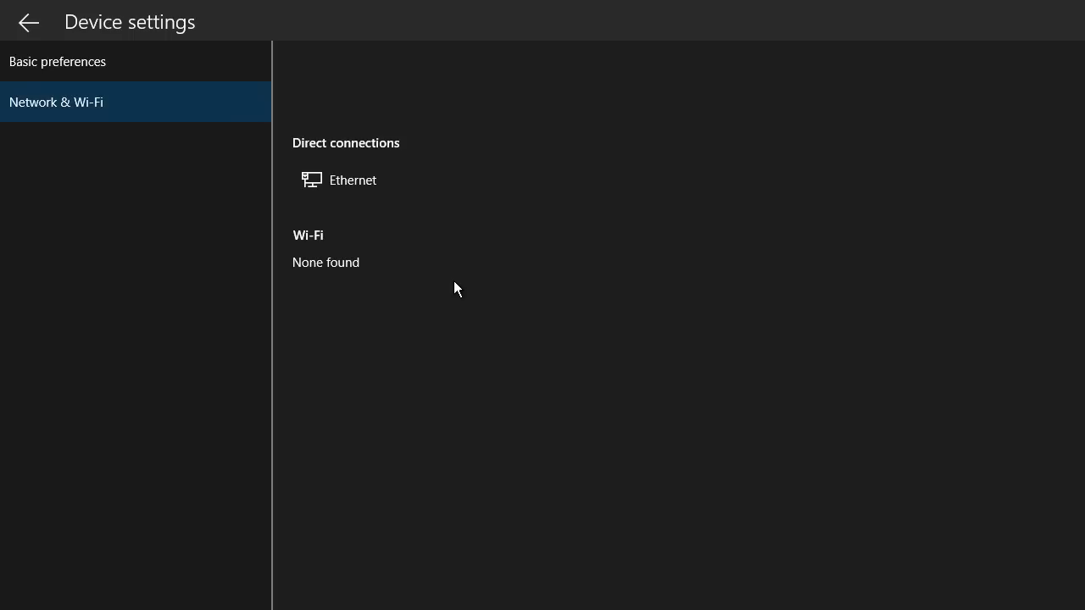
mouse_move(457, 287)
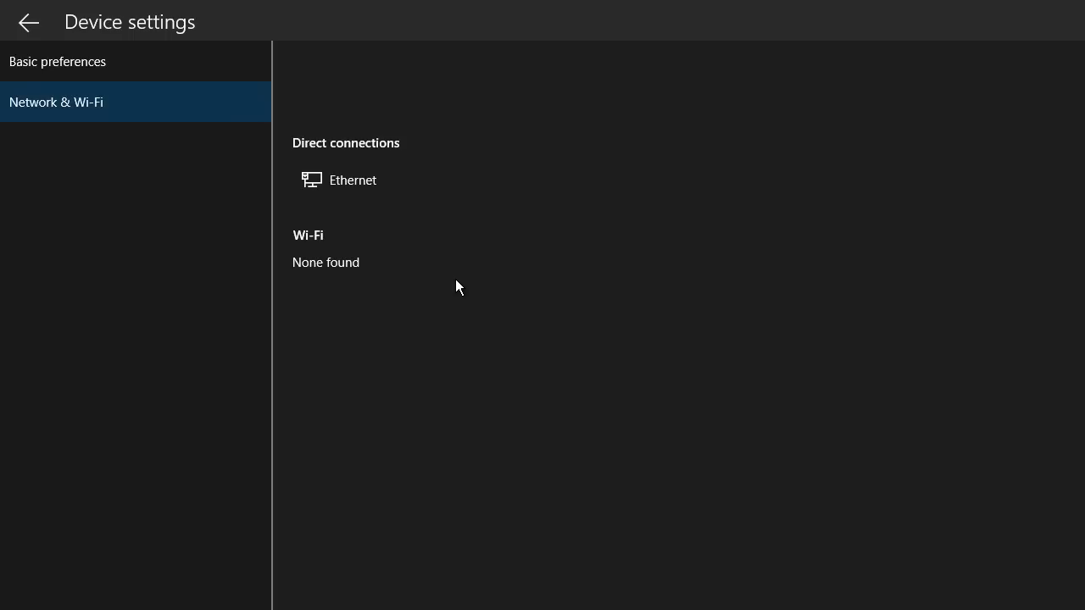
mouse_move(95, 134)
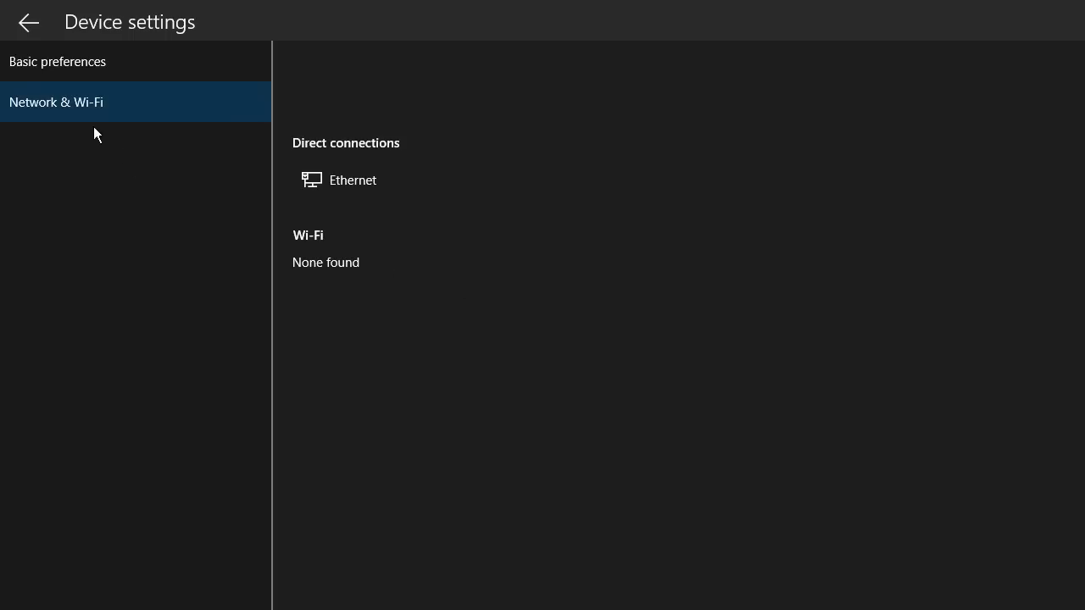
left_click(28, 22)
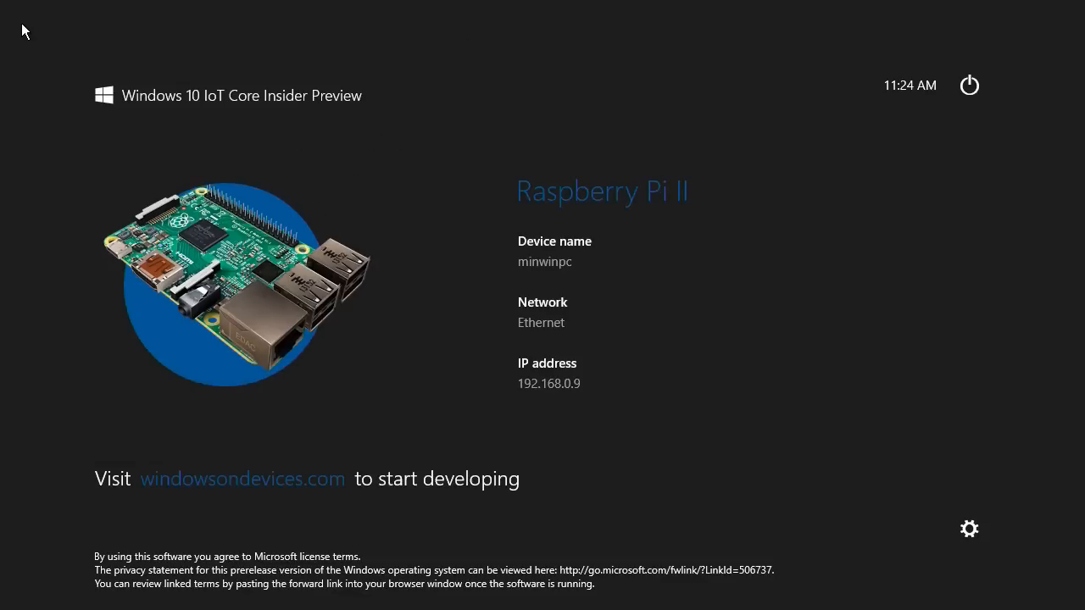
mouse_move(720, 295)
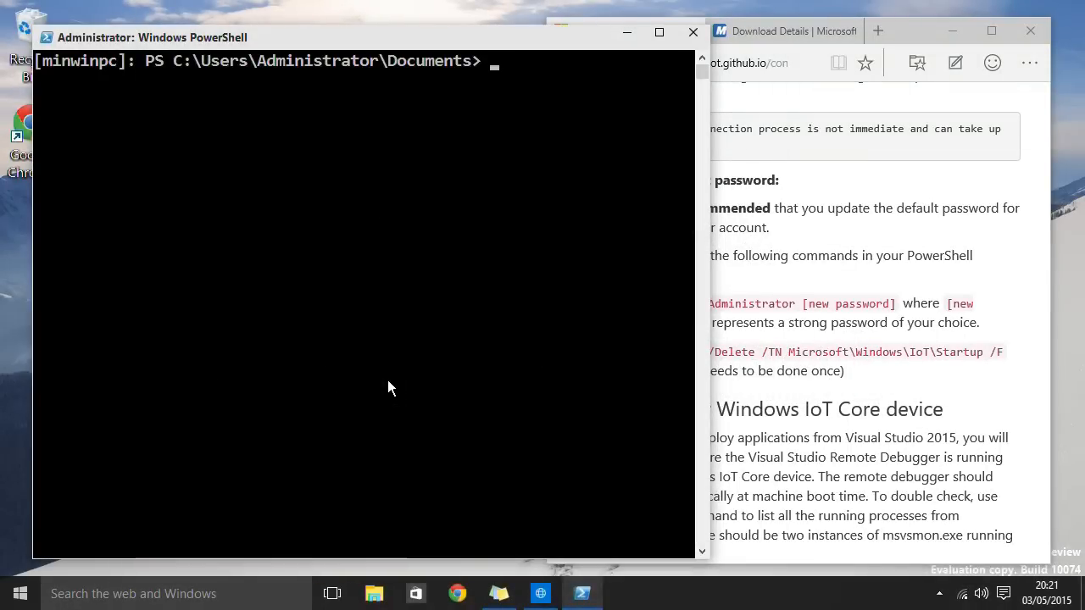
mouse_move(318, 163)
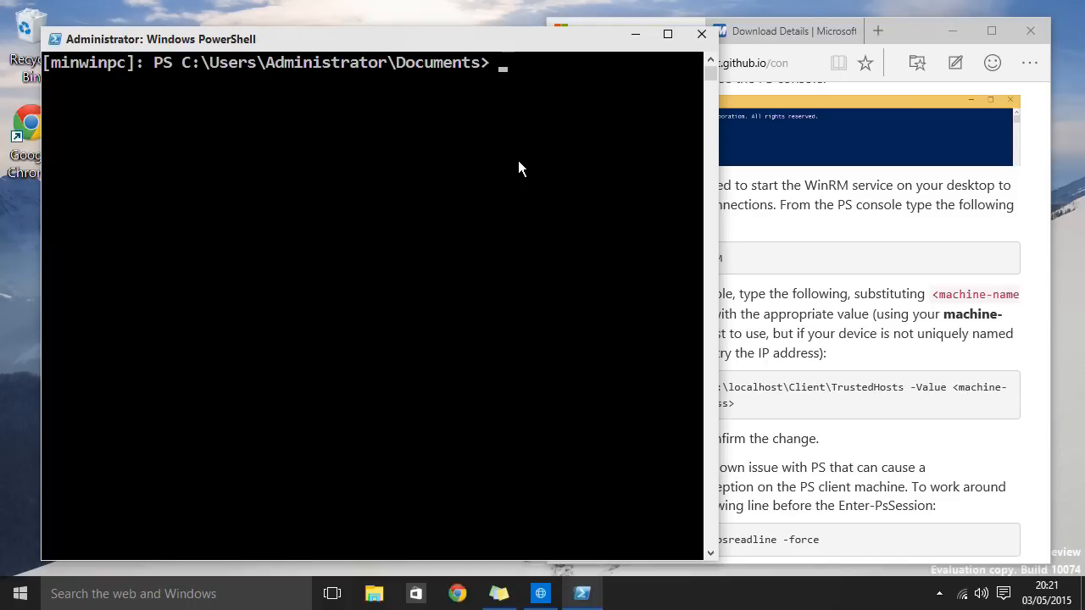
mouse_move(94, 83)
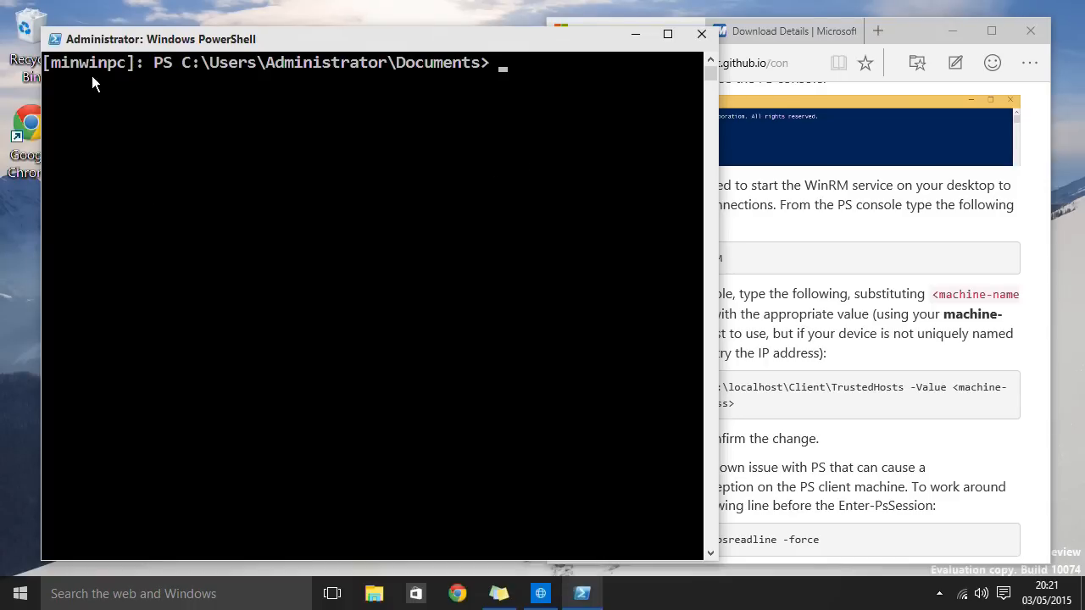
mouse_move(504, 123)
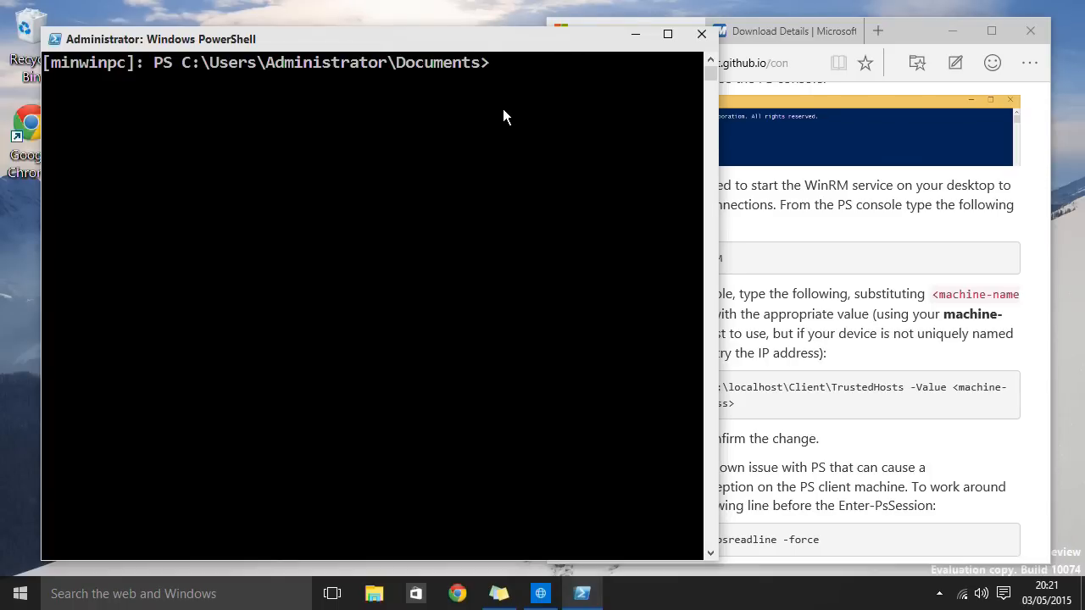
Step: Run get-process in the remote minwinpc session
type("ge")
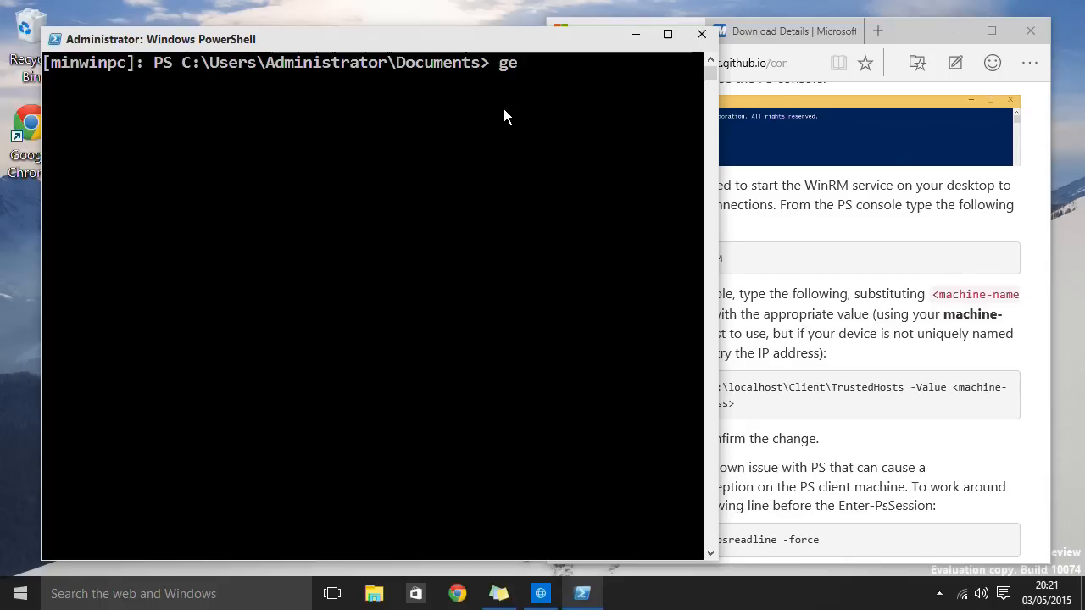
type("t-oroce")
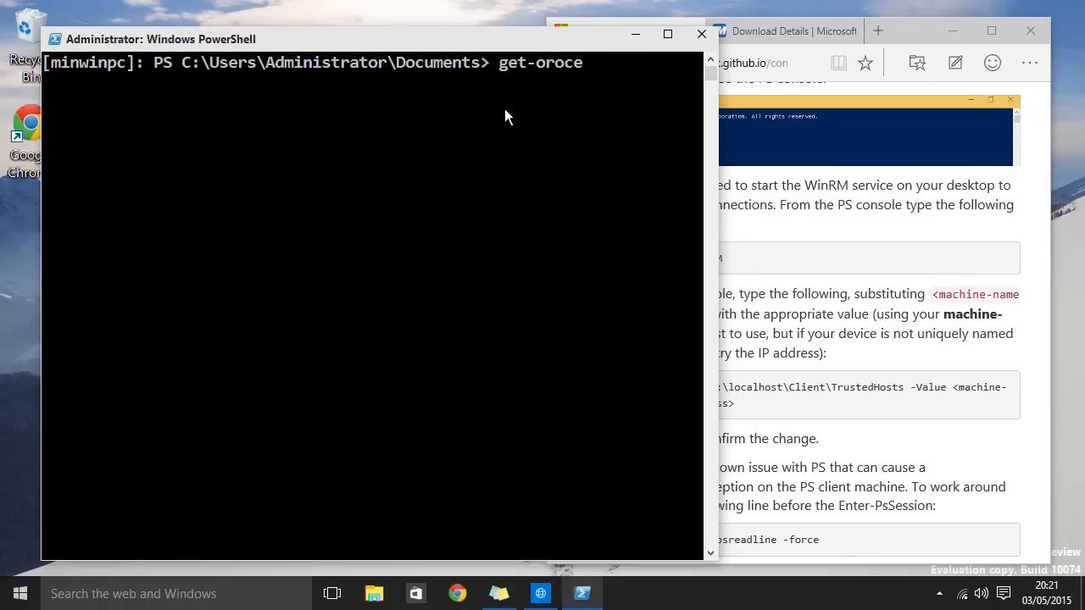
type("s")
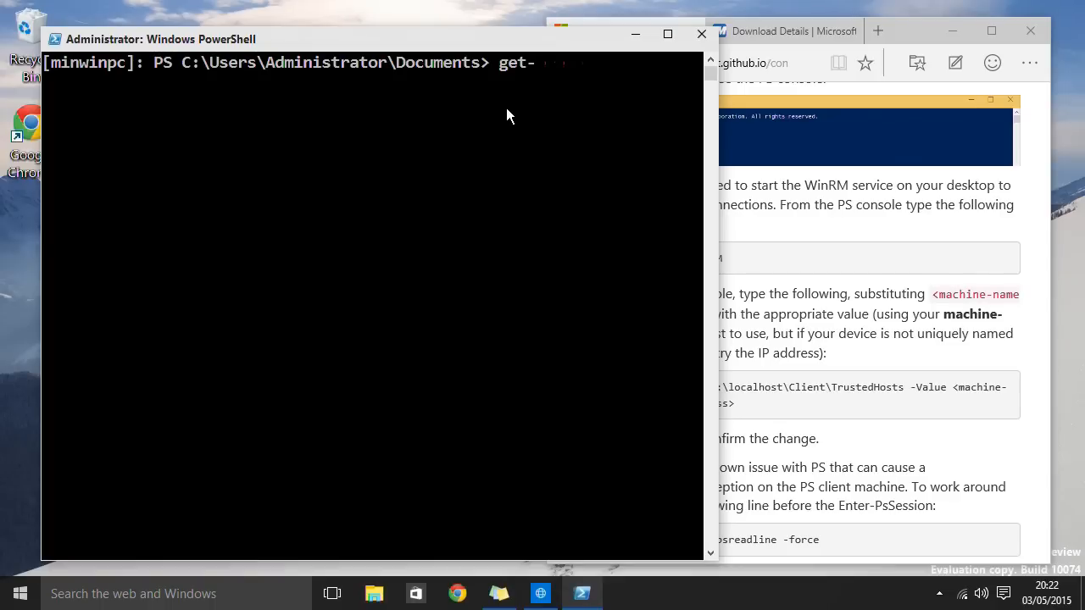
type("process")
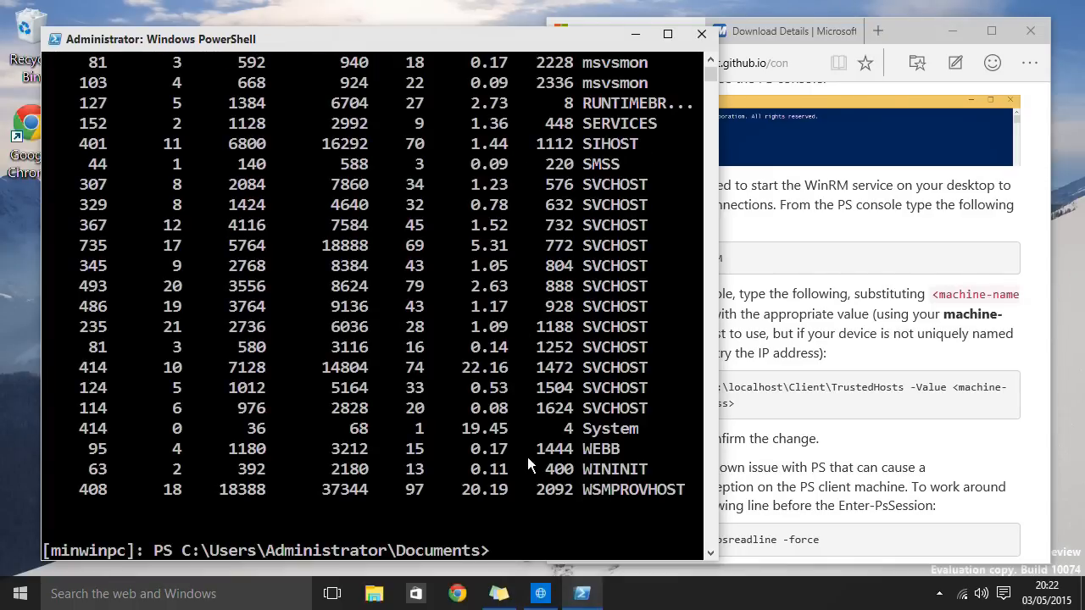
mouse_move(519, 557)
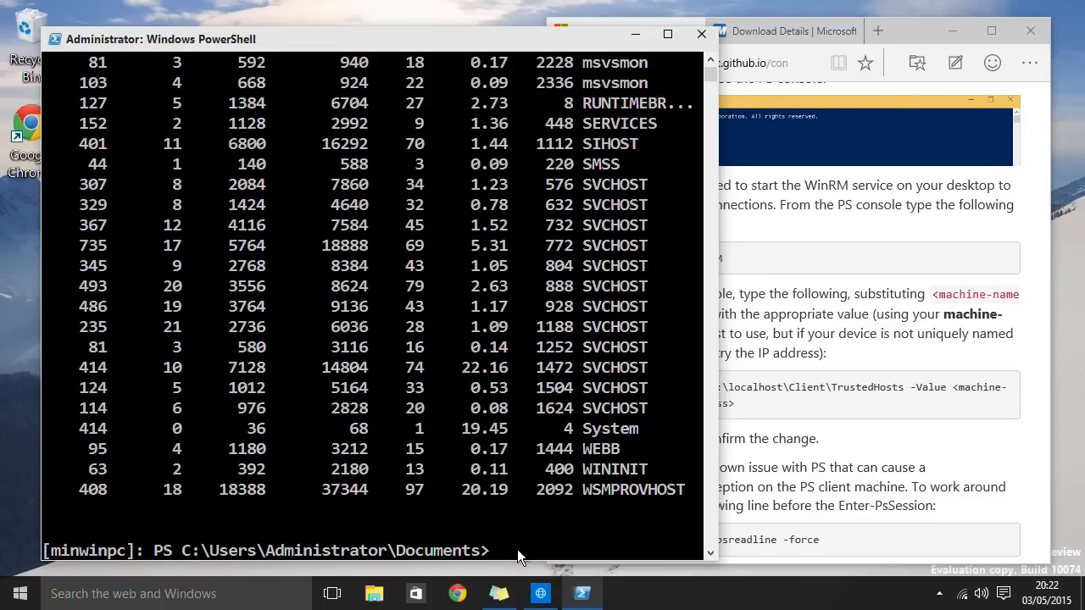
Step: Run SetComputerName RaspPi2 in the remote session
type("Set")
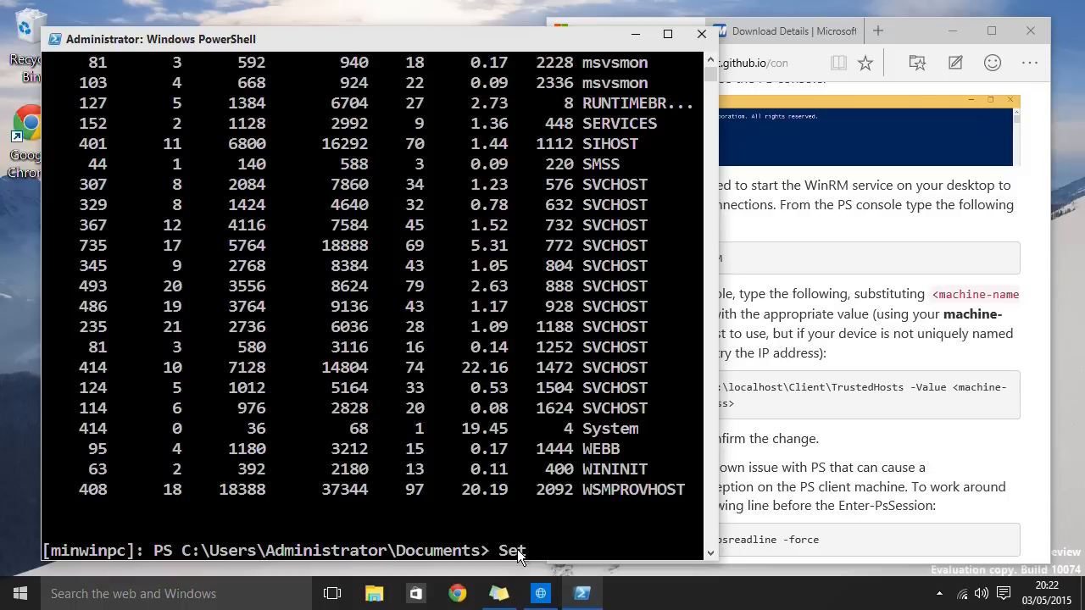
type("Comput")
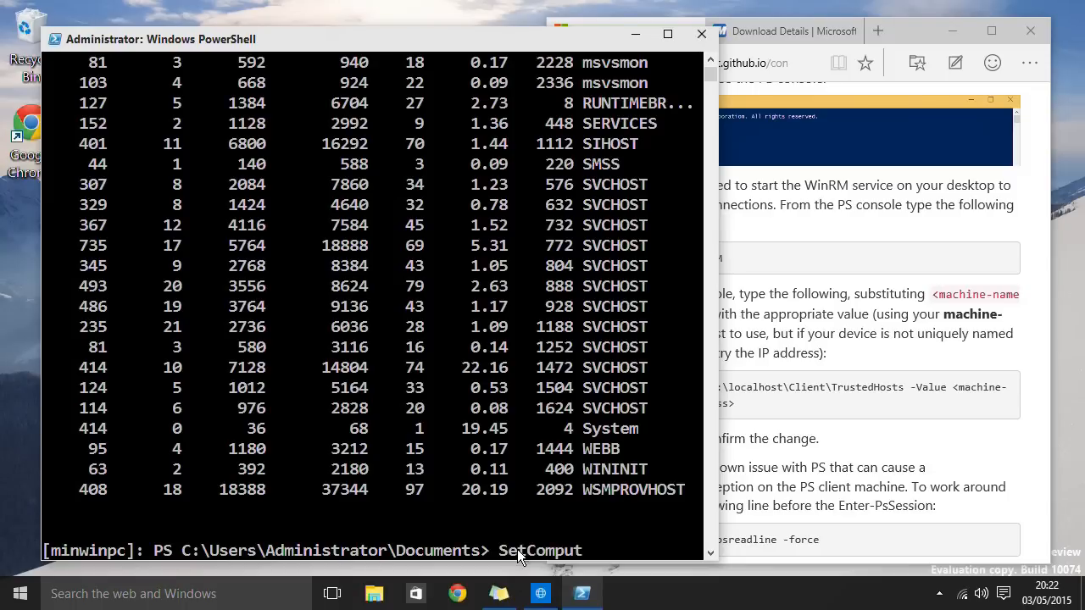
type("er")
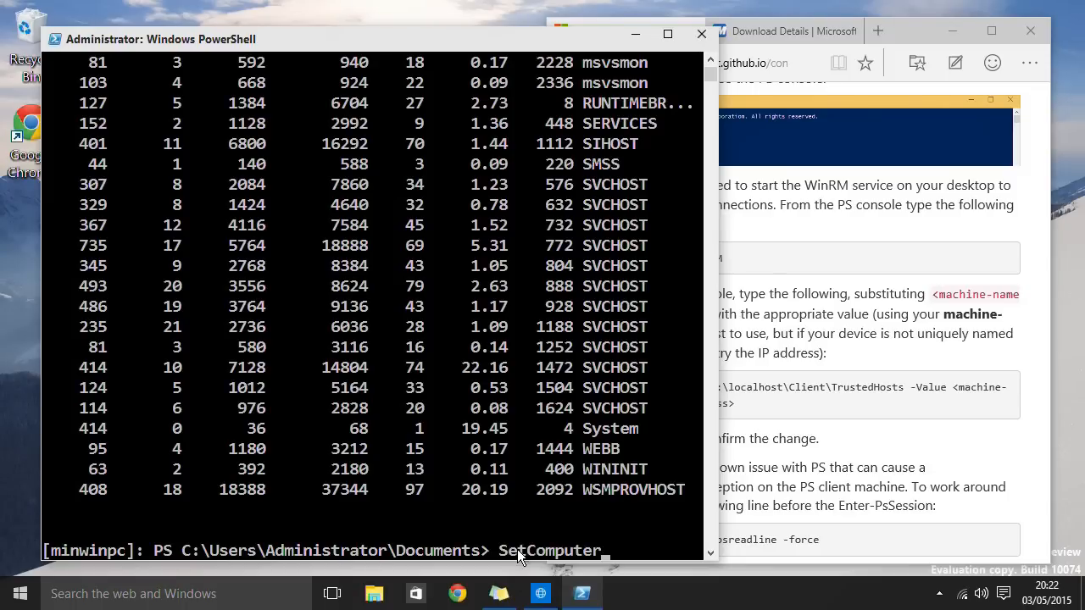
type("Nam")
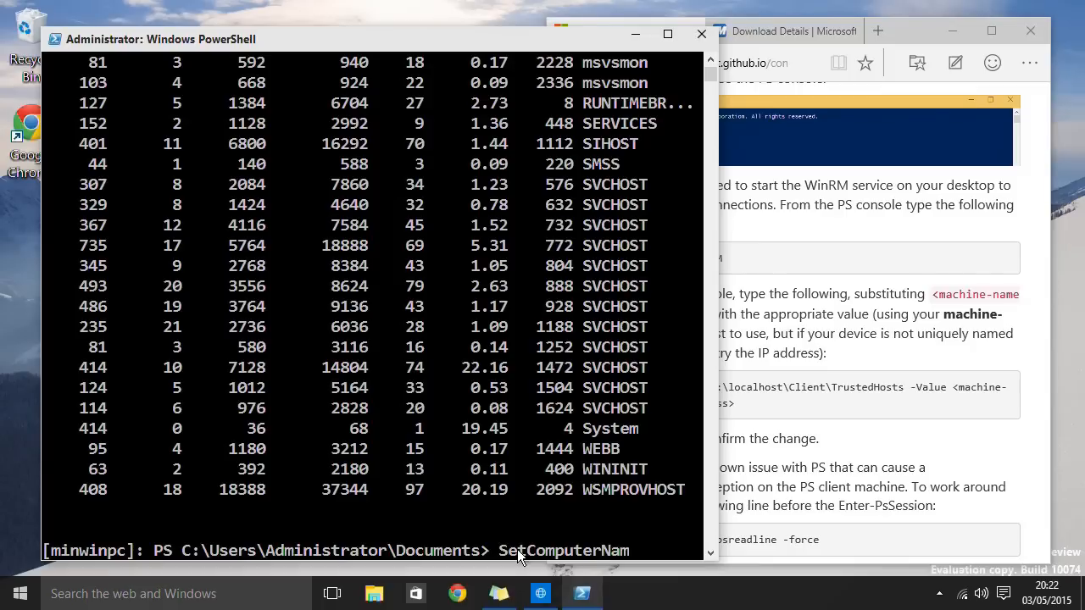
type("e")
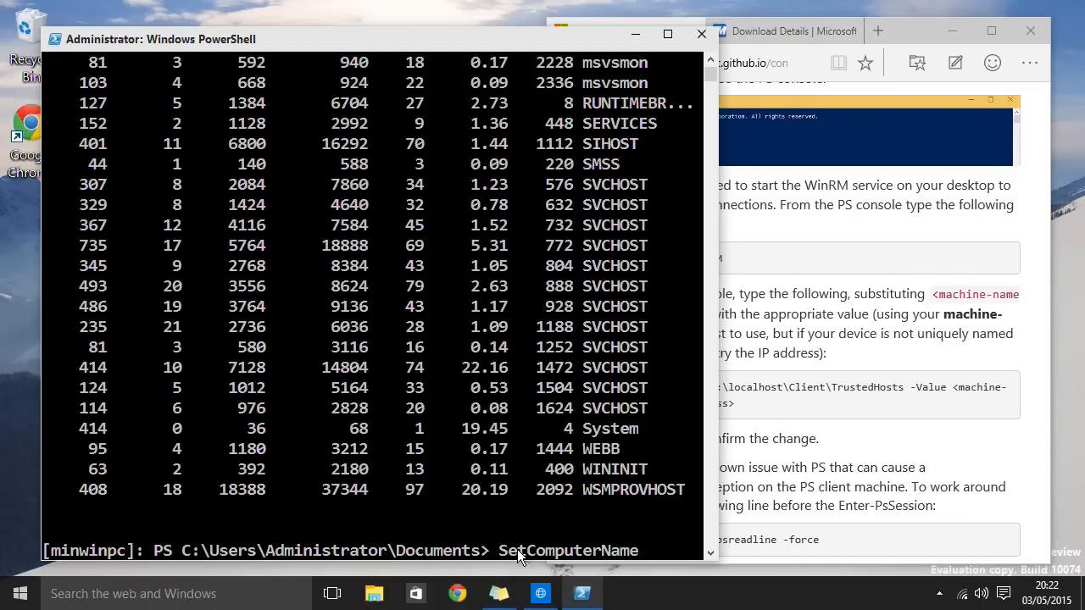
type("RaspPi2")
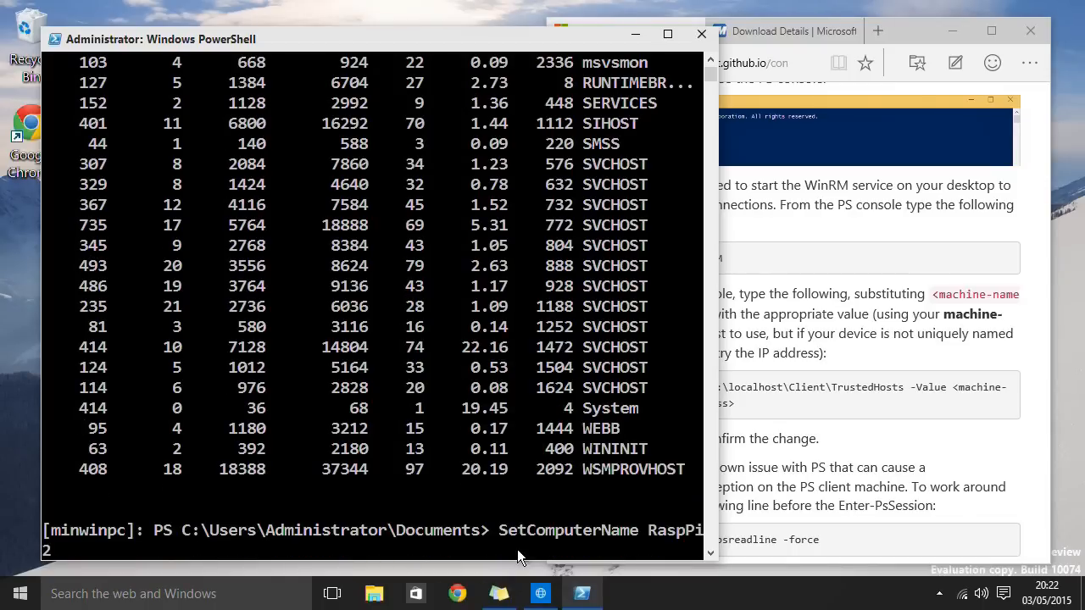
key("enter")
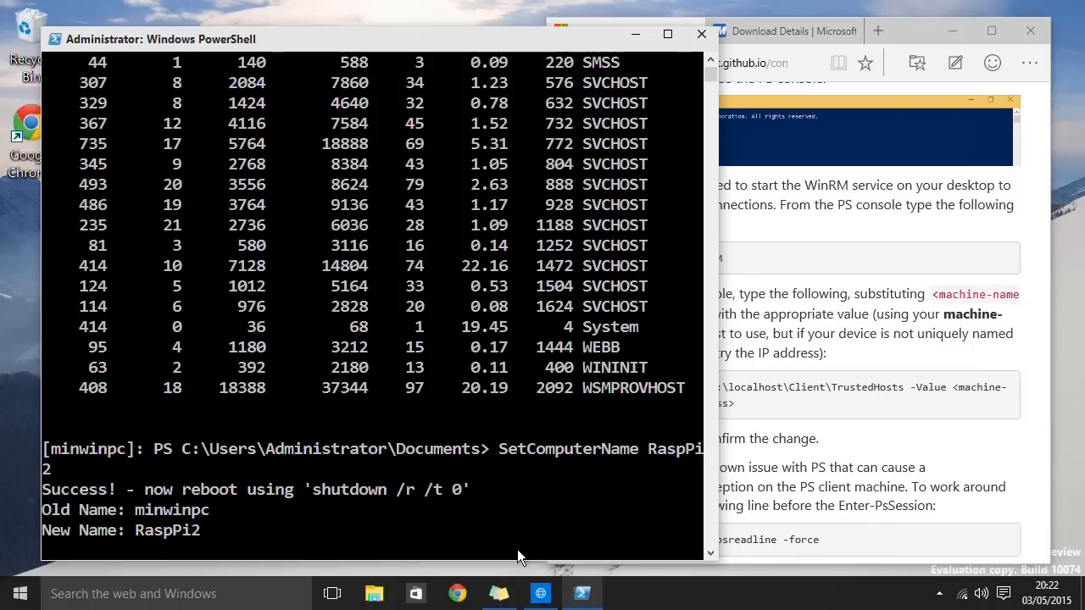
key("enter")
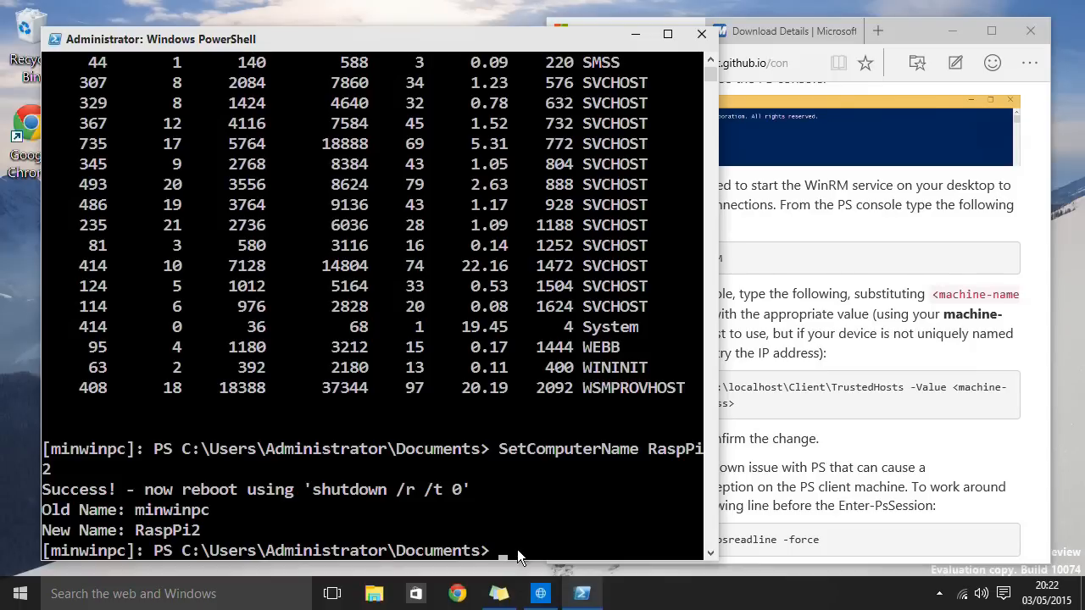
Step: Run shutdown /r /t 0 to reboot the device
type("sh")
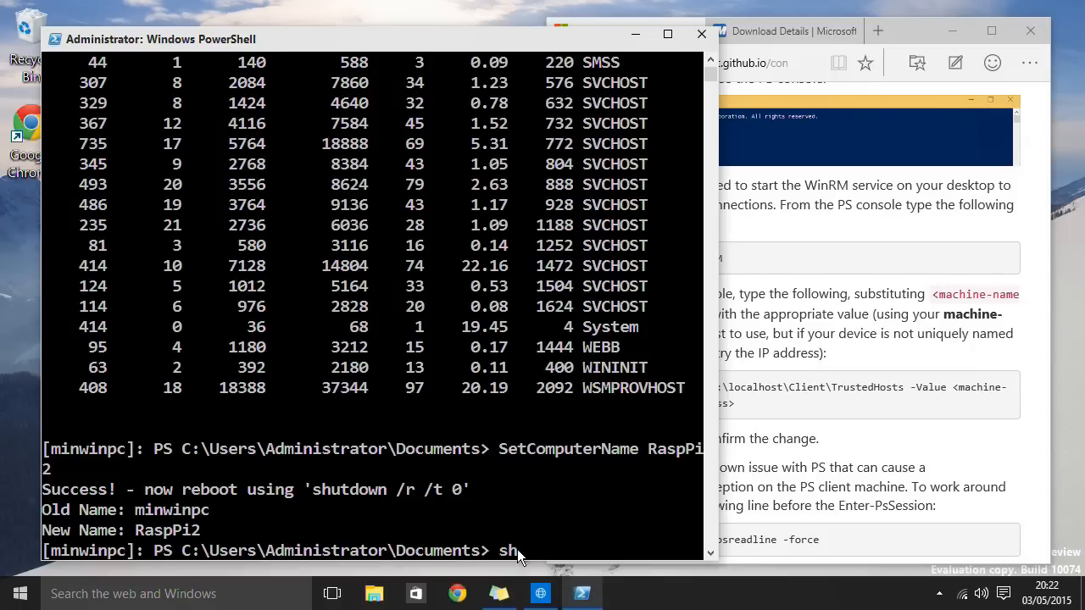
type("ut")
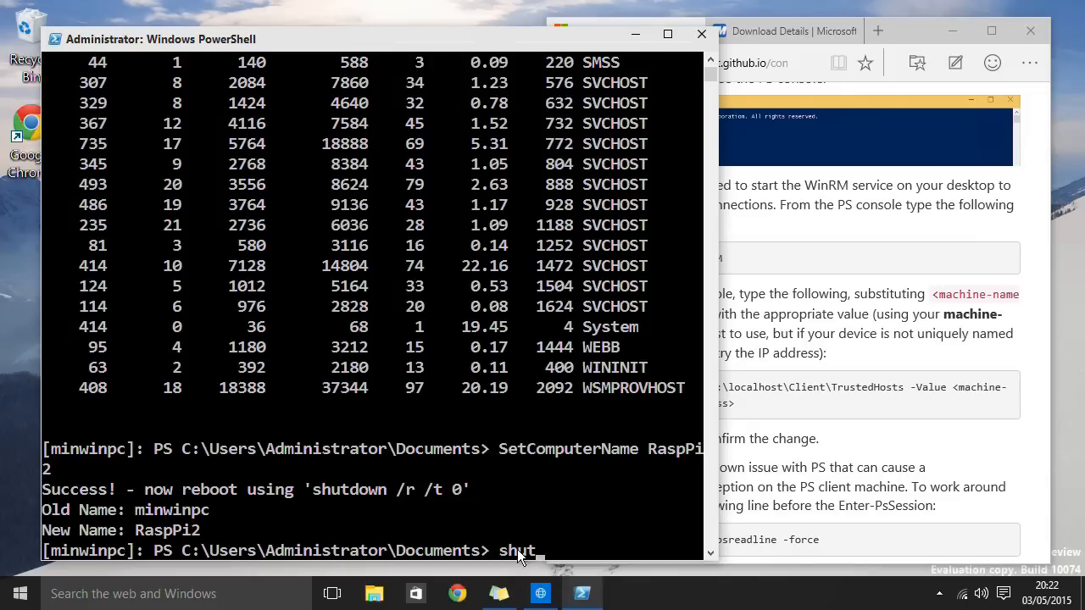
type("down")
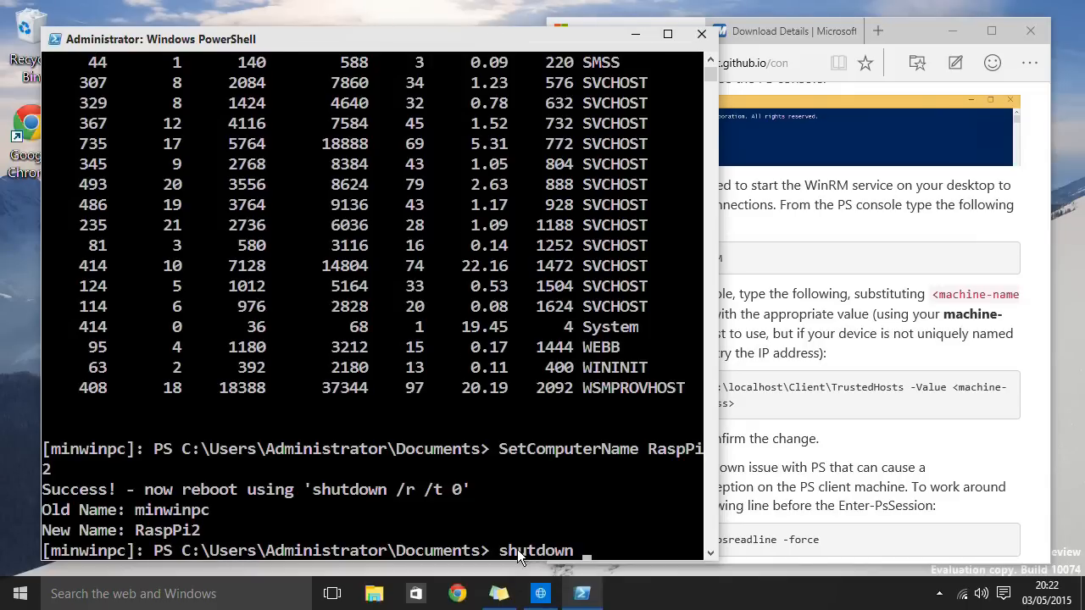
type("/r")
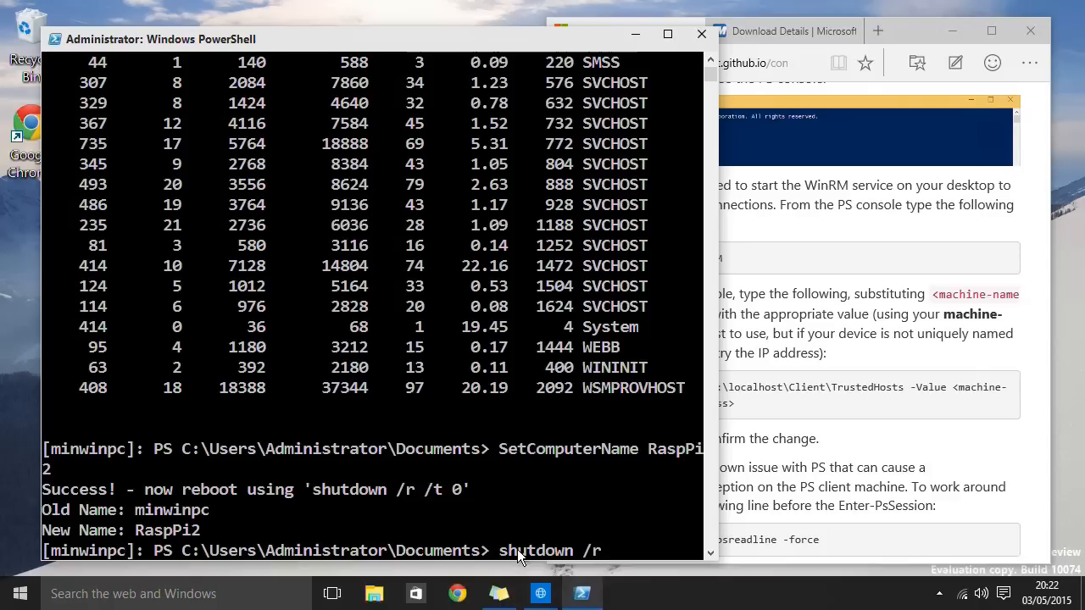
type("/t")
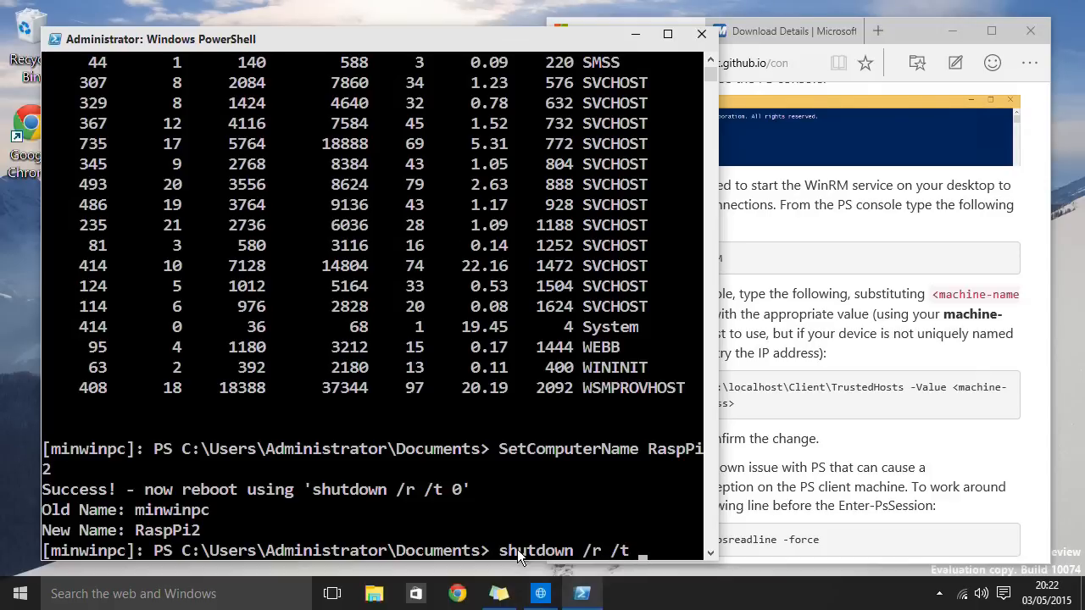
type("0")
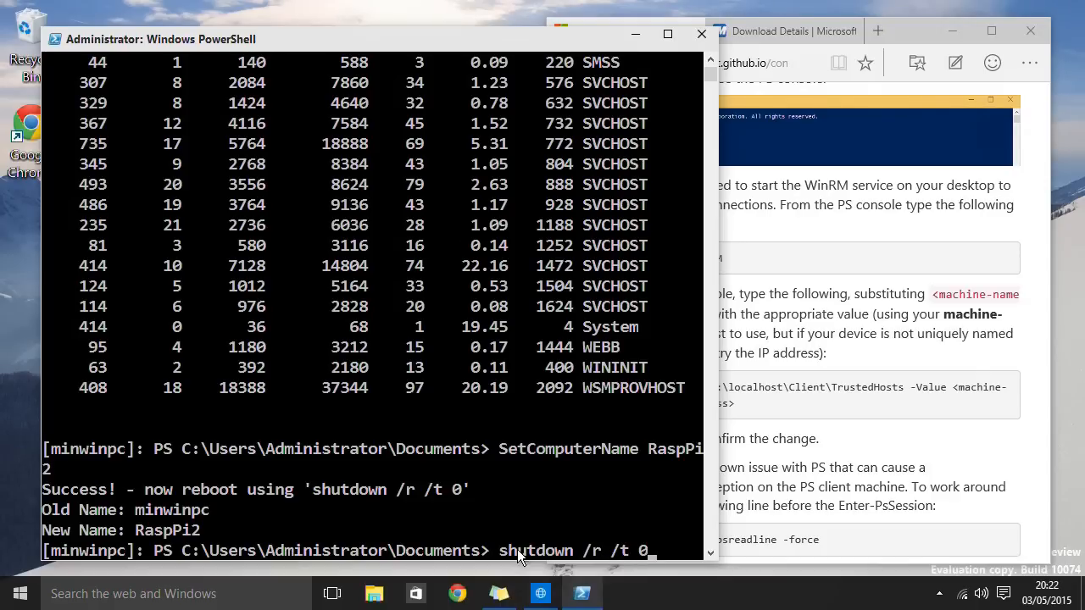
key("enter")
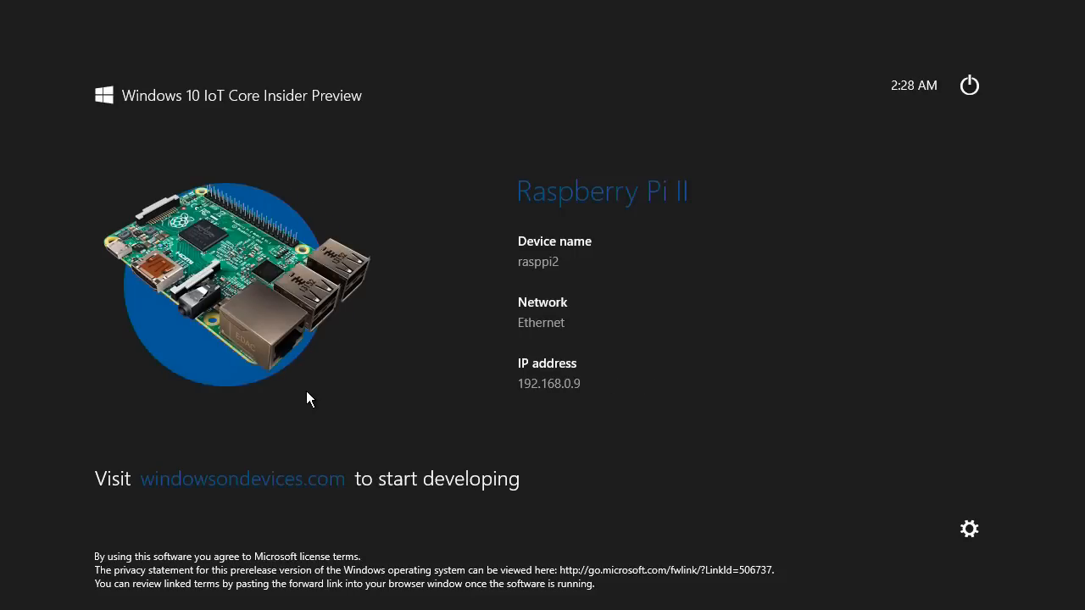
mouse_move(562, 190)
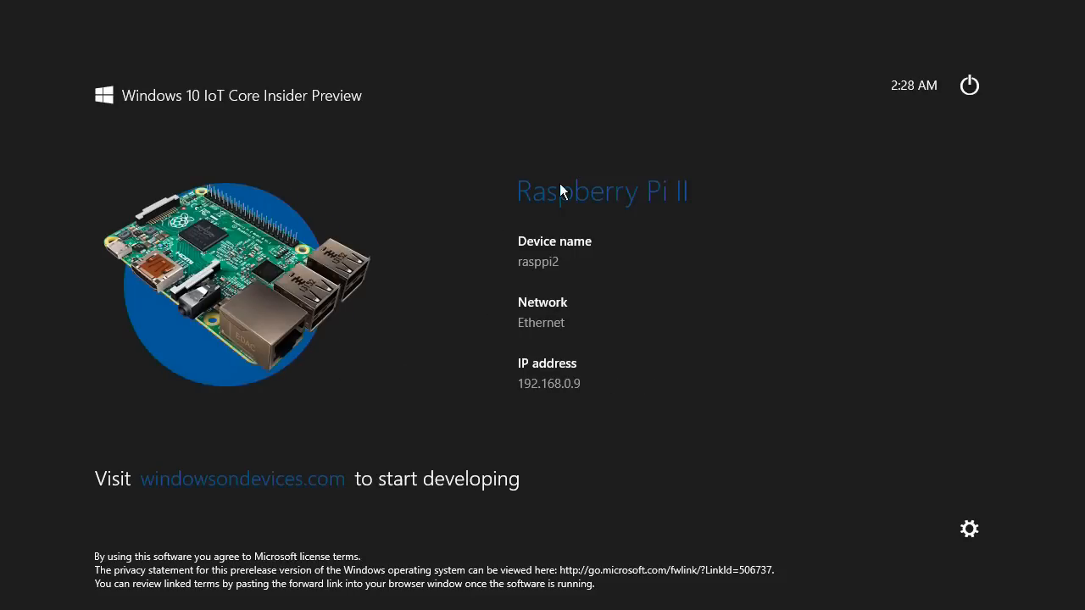
mouse_move(514, 274)
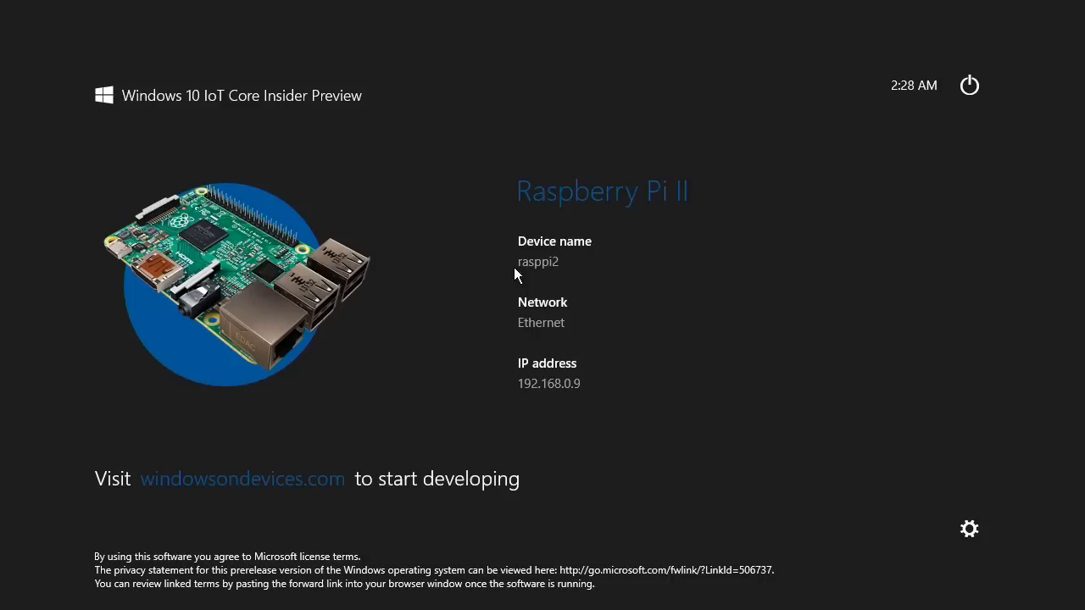
mouse_move(565, 280)
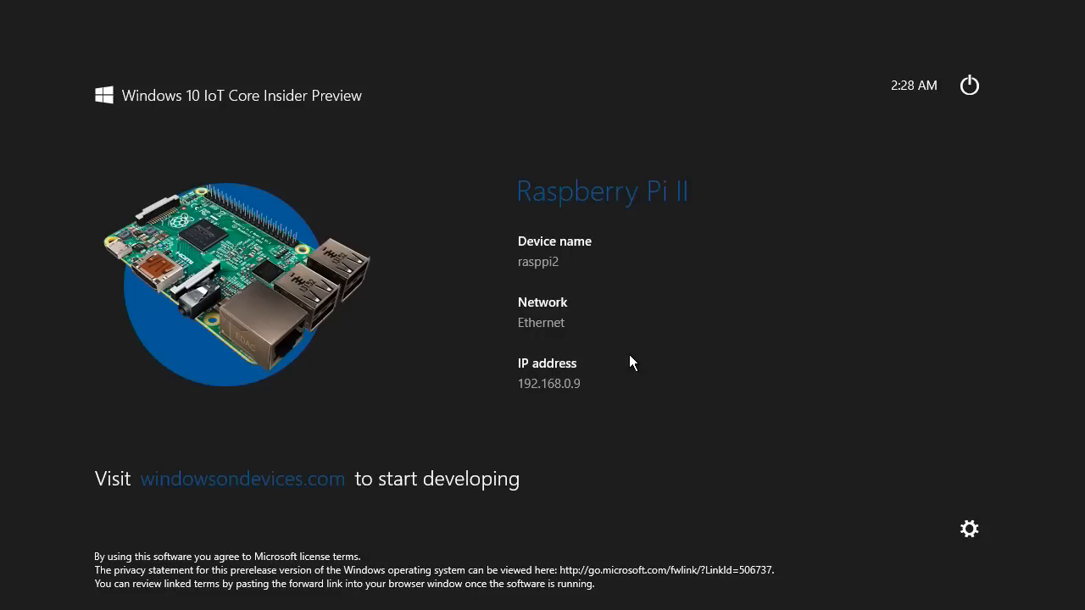
mouse_move(625, 354)
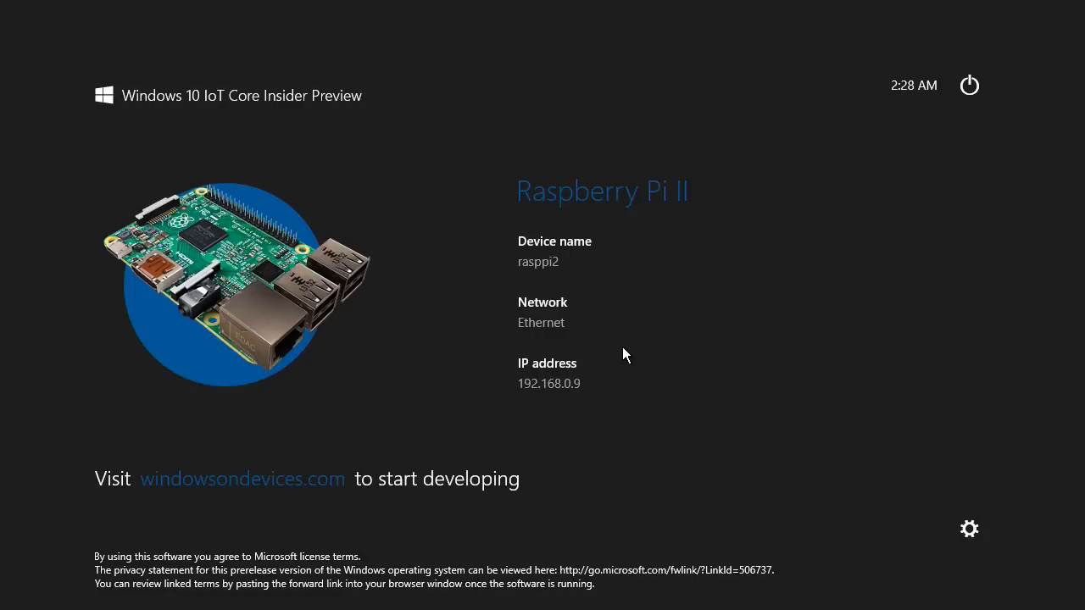